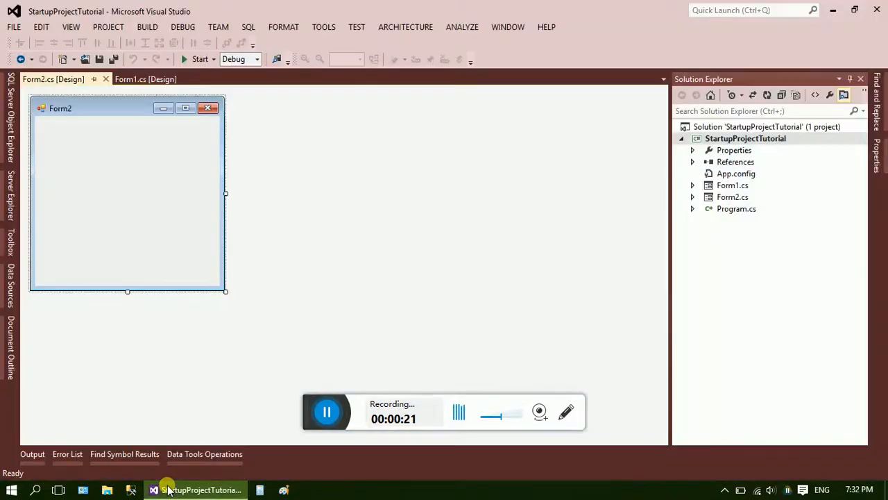
mouse_move(620, 208)
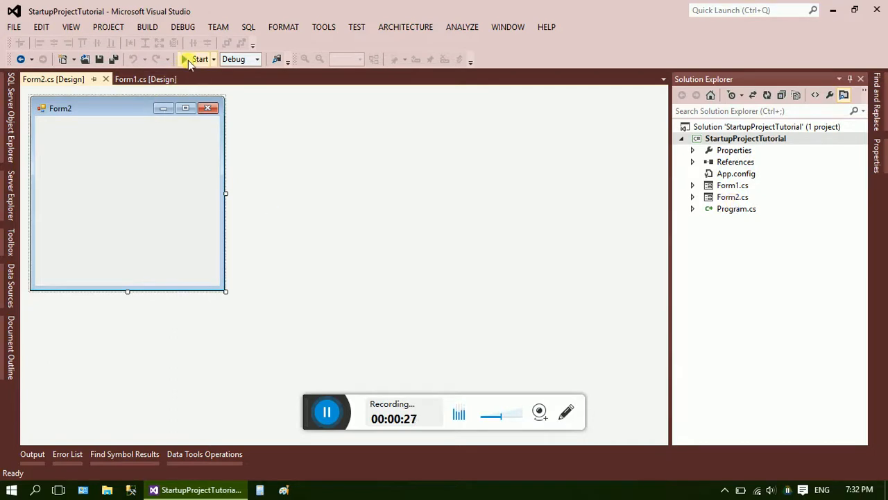
- Build and run the project, then close the Form1 window
left_click(200, 58)
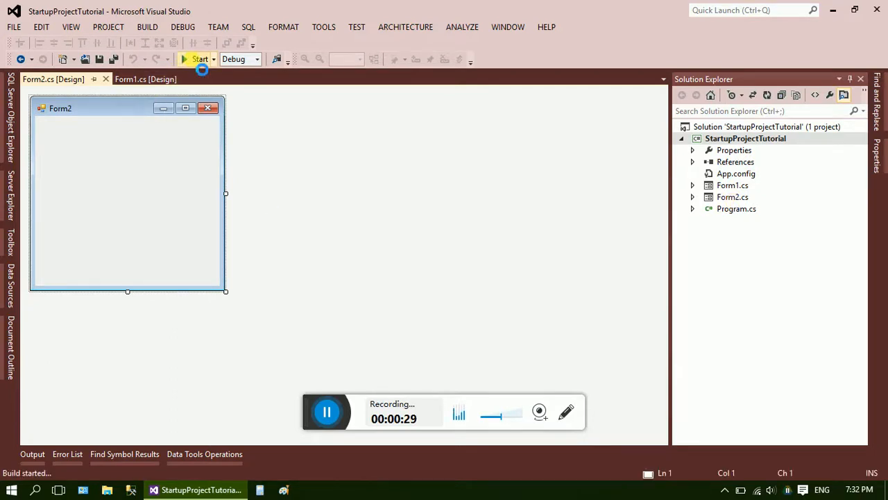
left_click(199, 58)
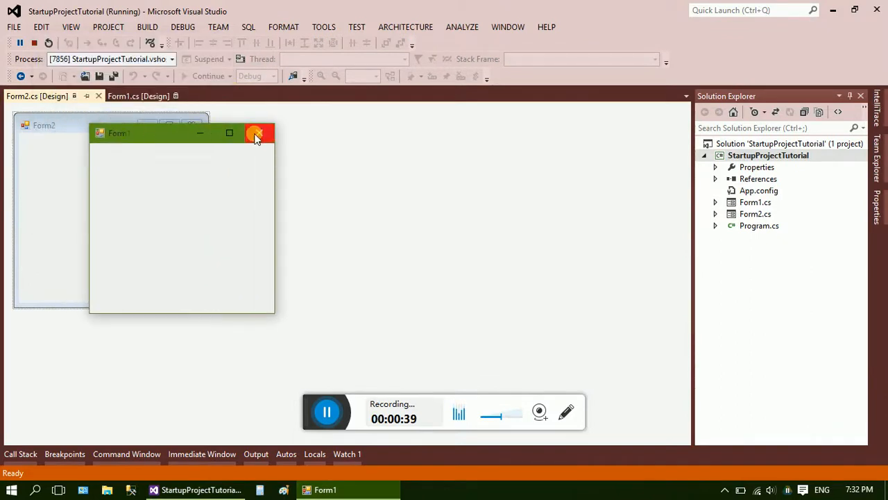
left_click(255, 132)
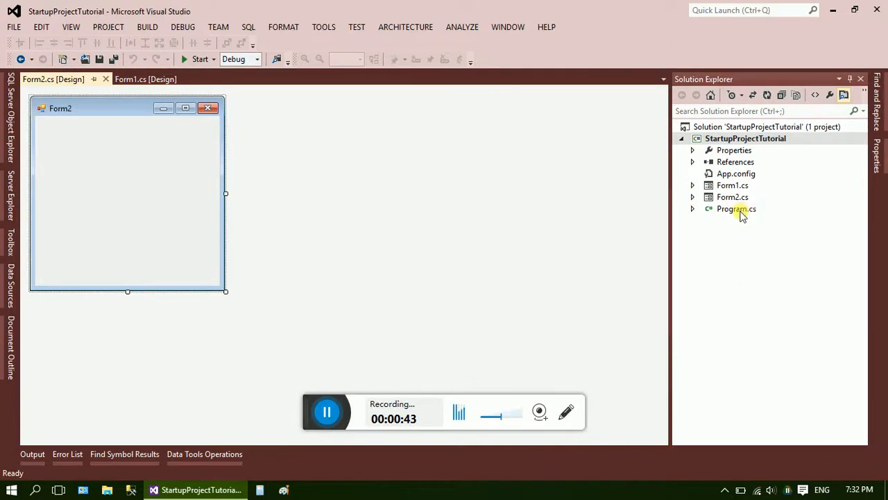
- Change Program.cs to run new Form2(), save, test-run it and close Form2
double_click(737, 208)
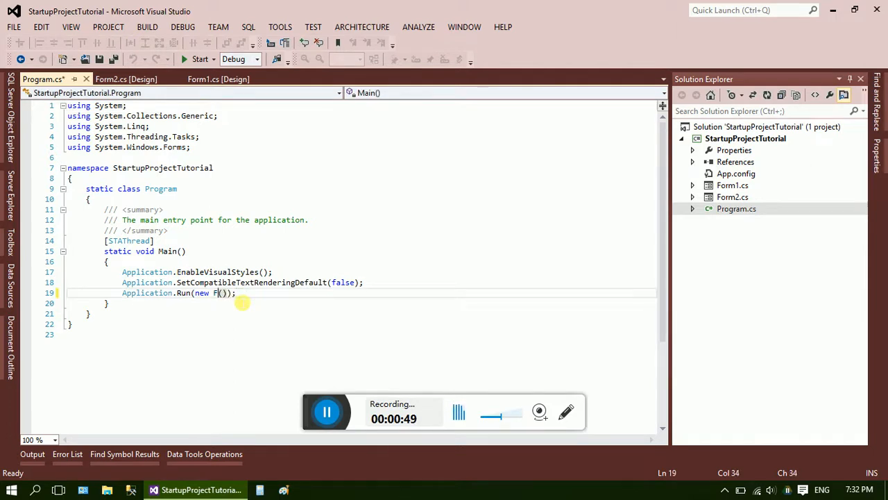
key("Backspace")
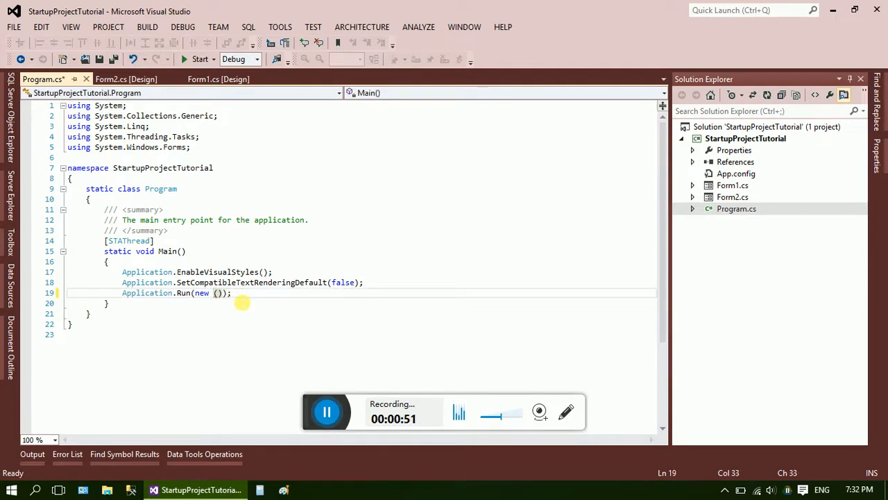
type("form")
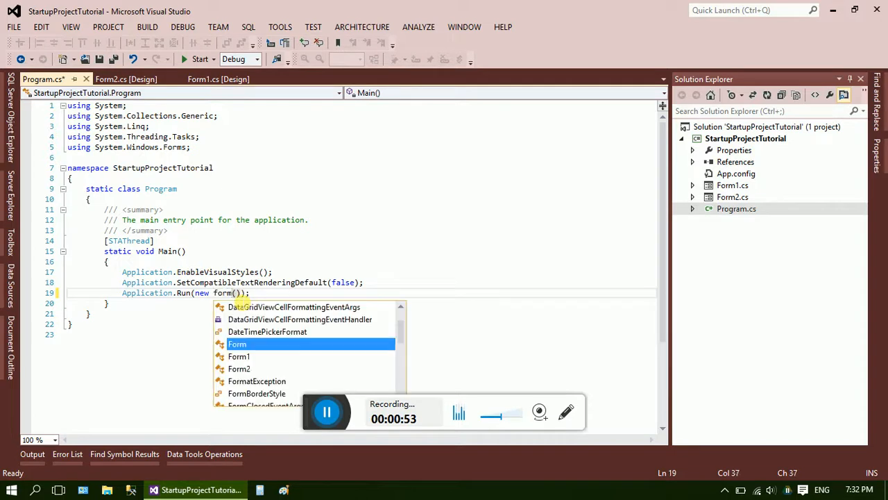
key("Down")
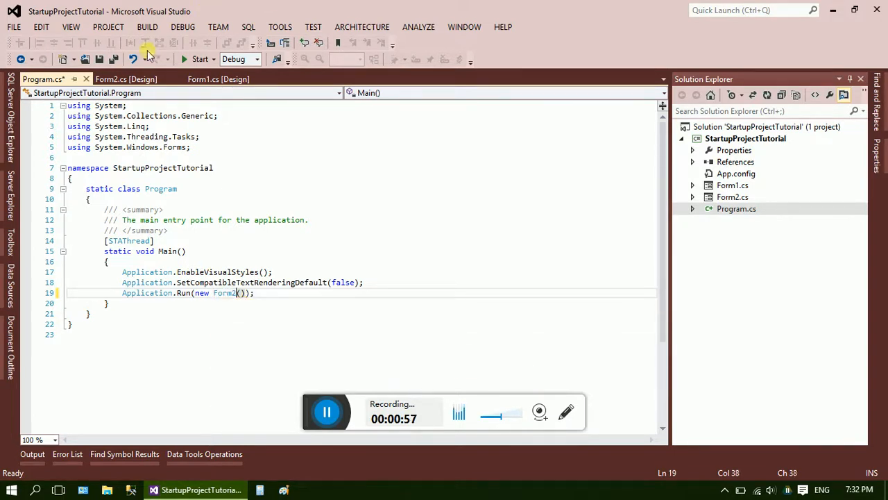
left_click(200, 59)
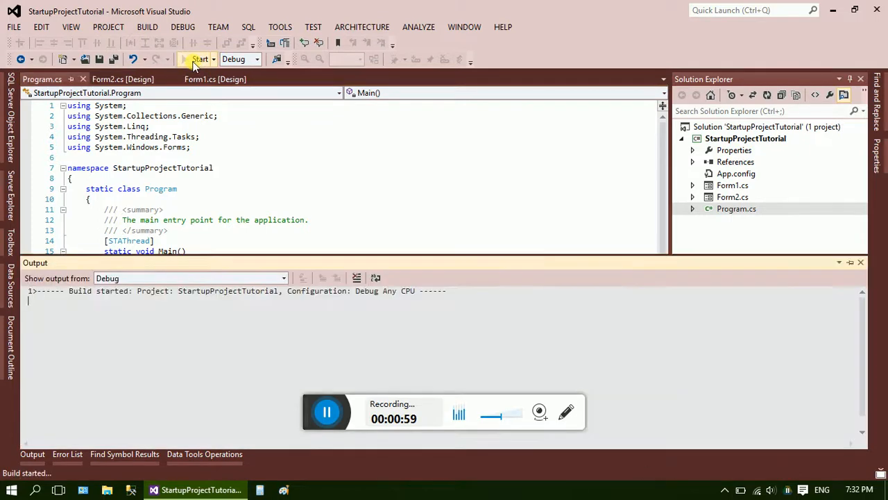
left_click(200, 59)
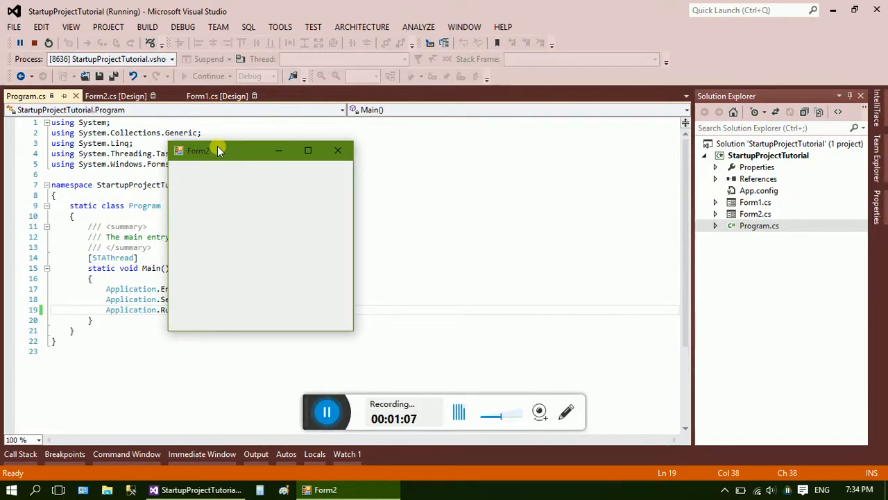
mouse_move(338, 150)
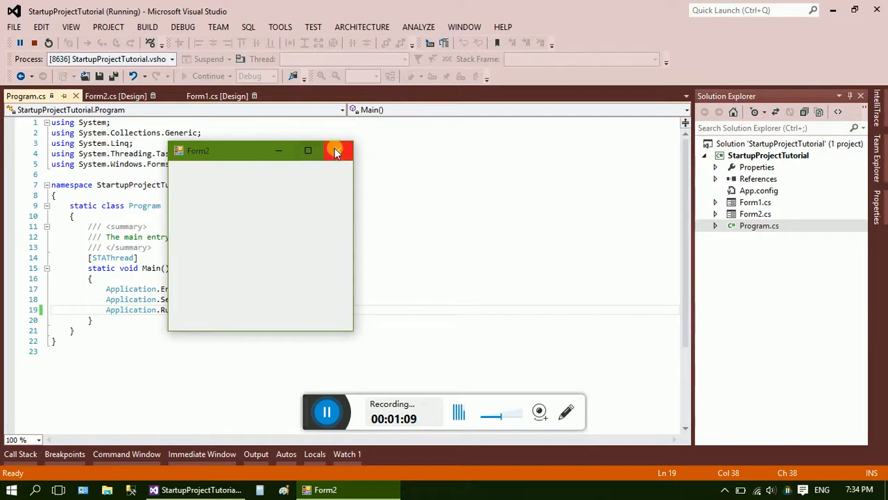
left_click(337, 151)
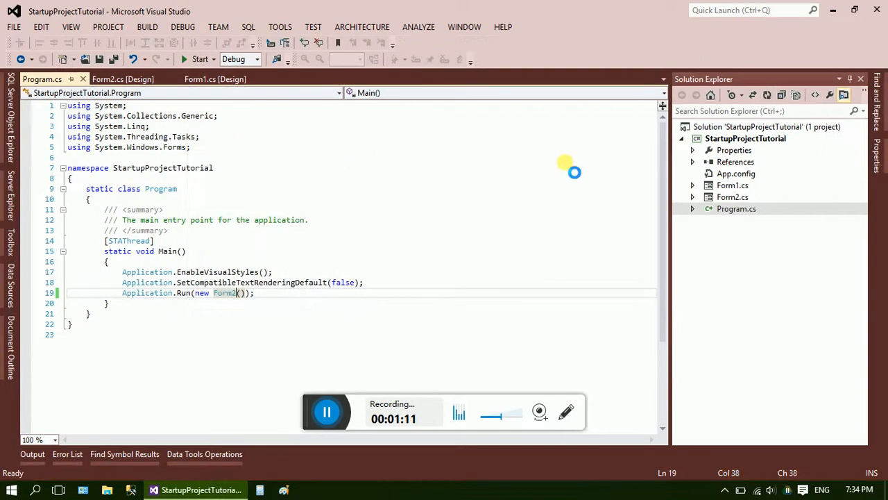
mouse_move(569, 167)
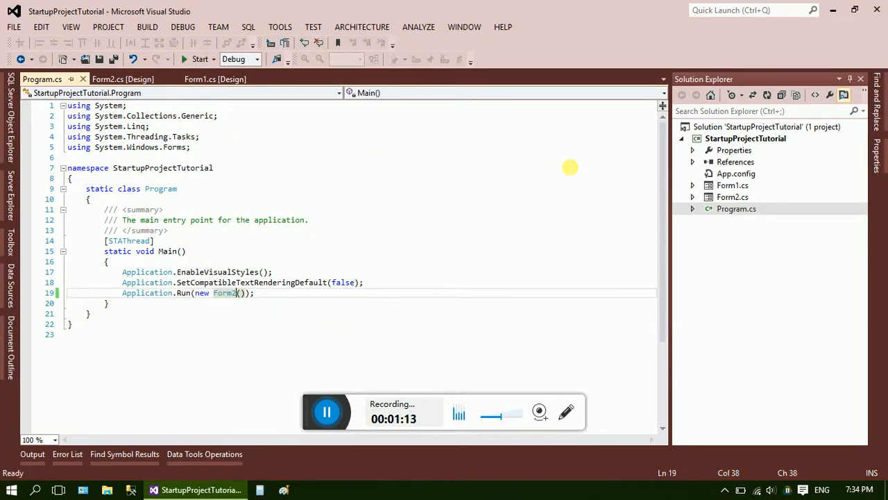
- Choose Add > Existing Item from the StartupProjectTutorial project's context menu
left_click(745, 138)
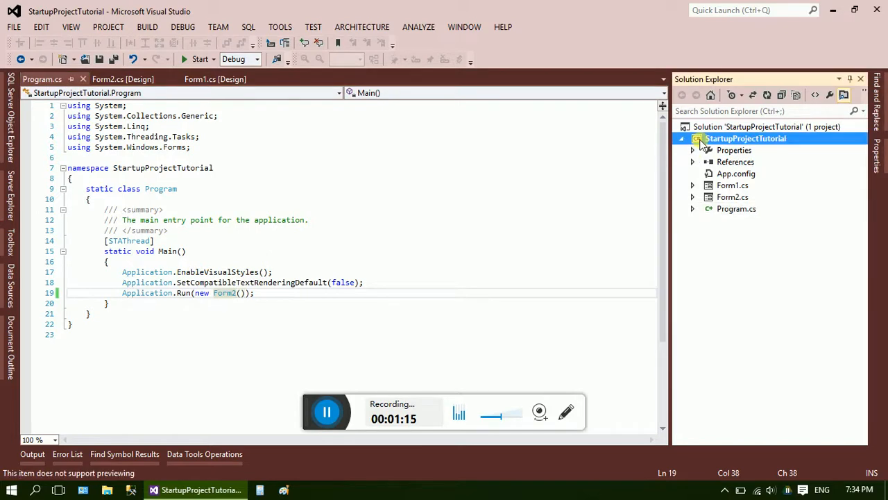
right_click(745, 138)
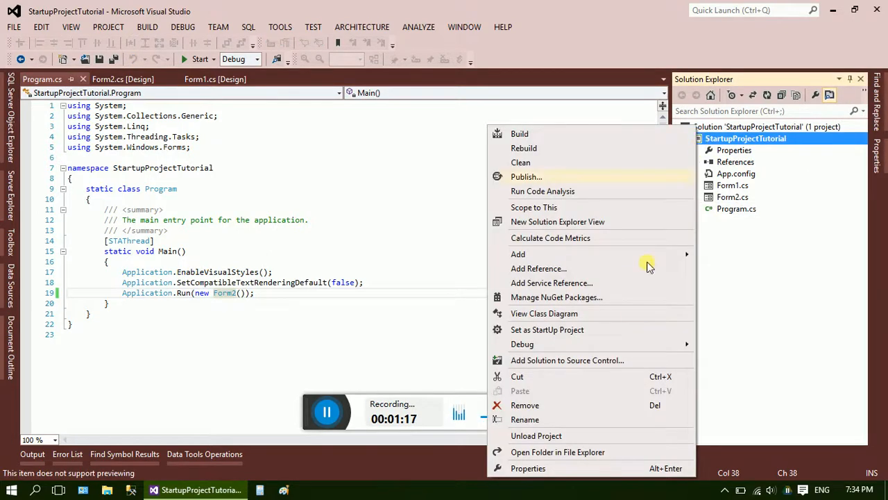
mouse_move(517, 253)
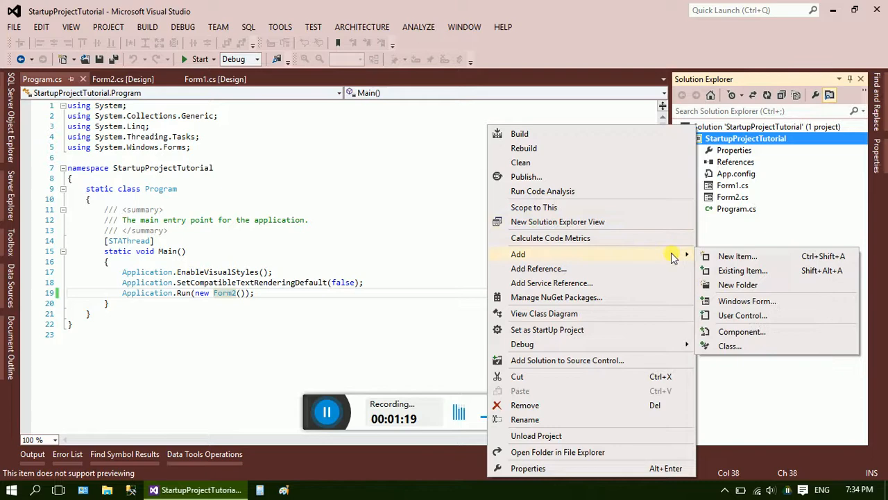
mouse_move(747, 300)
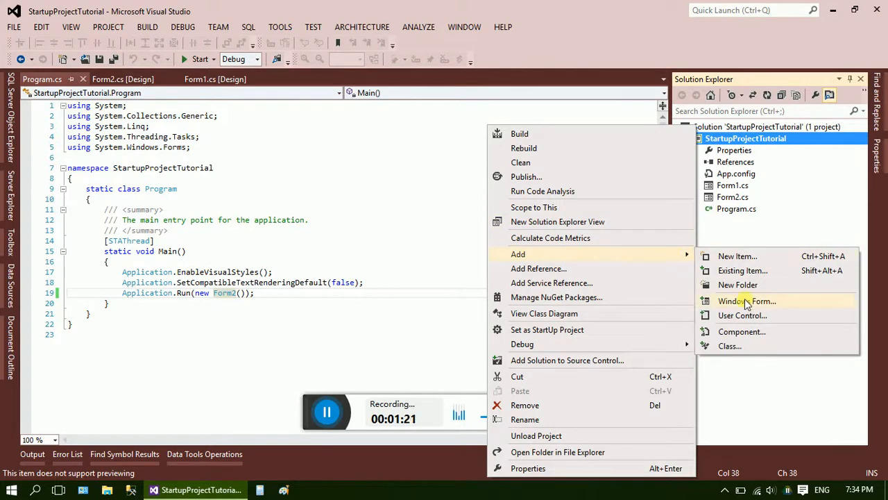
left_click(747, 301)
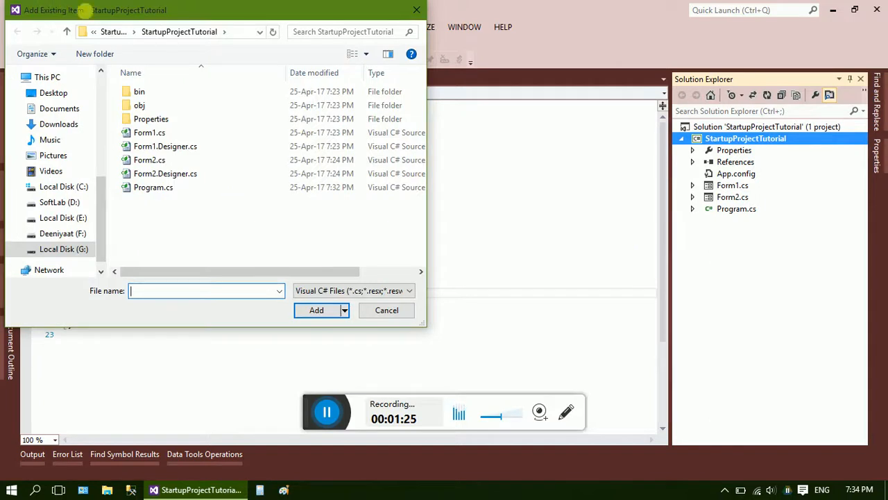
- Browse to G:\VIDEOS\Accounting Project and import LoginFrm.cs into the project
left_click(63, 248)
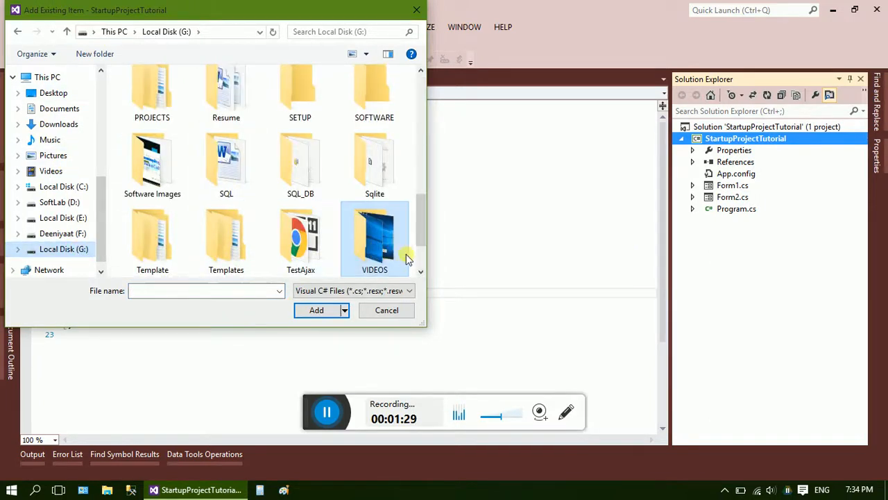
scroll("down", 3)
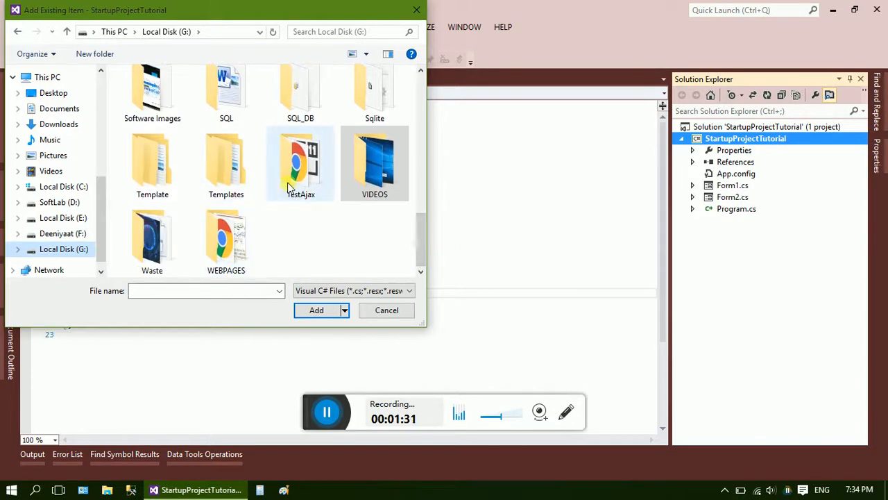
double_click(375, 163)
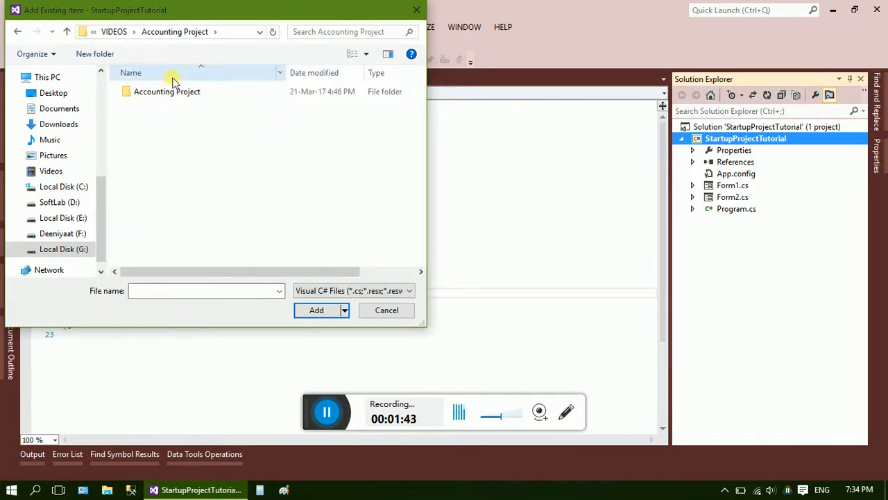
double_click(167, 91)
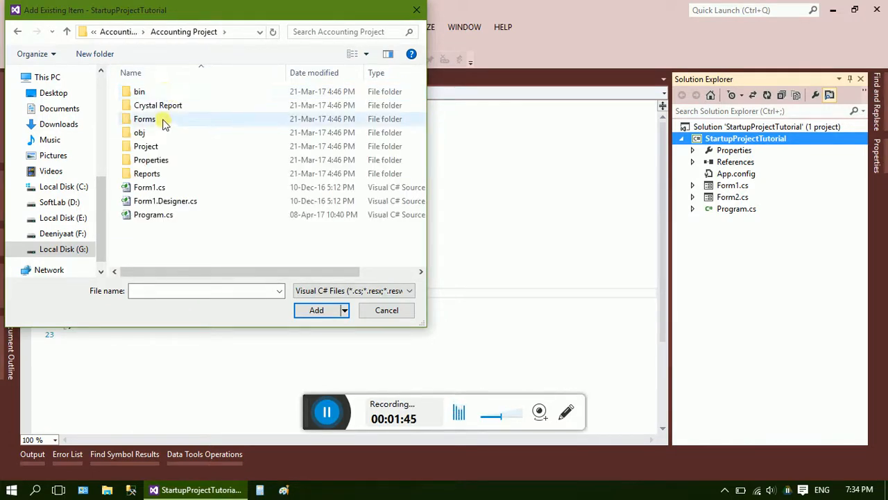
mouse_move(204, 130)
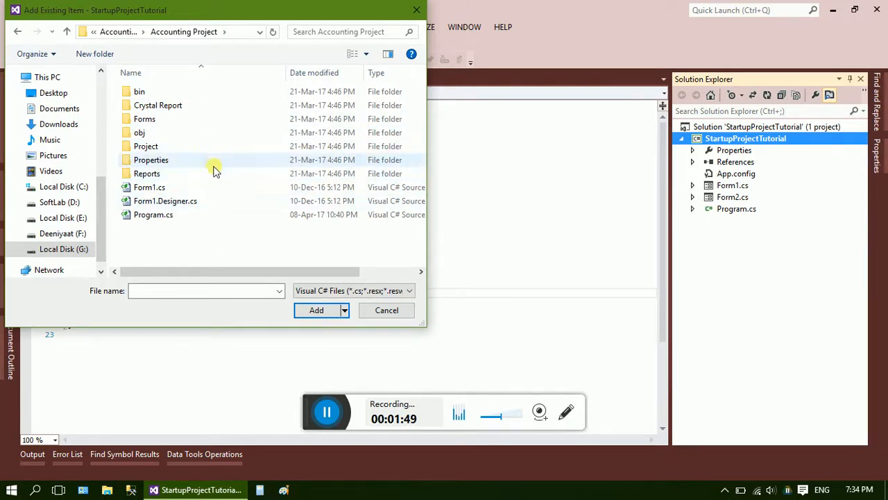
left_click(146, 173)
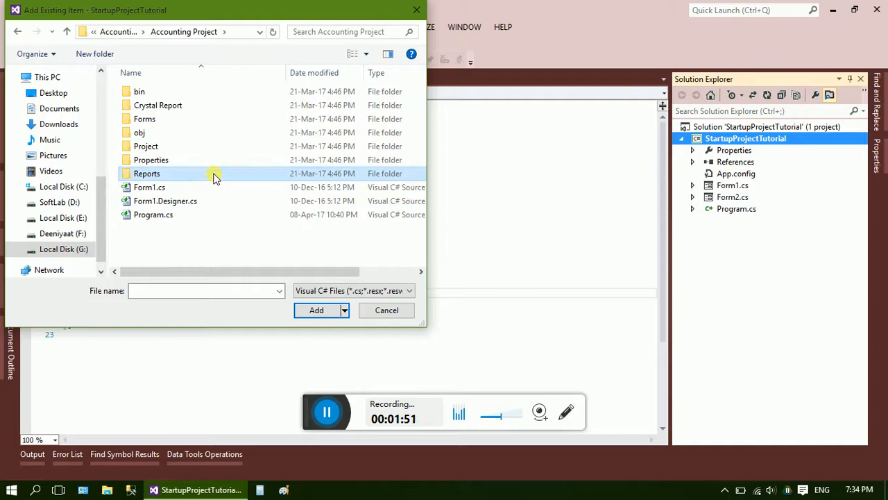
mouse_move(196, 71)
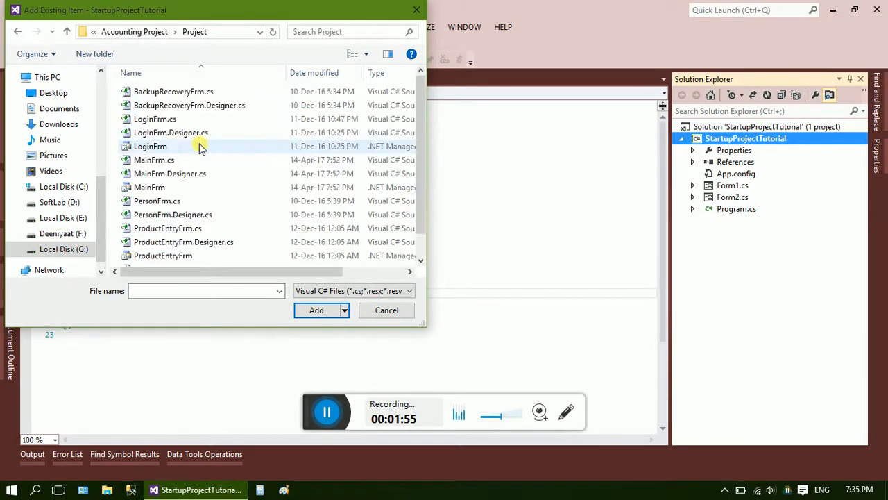
left_click(150, 145)
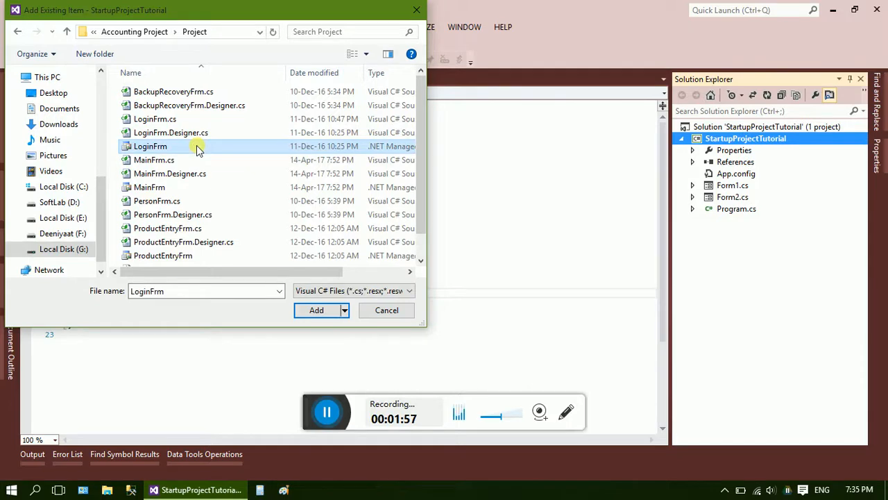
left_click(155, 118)
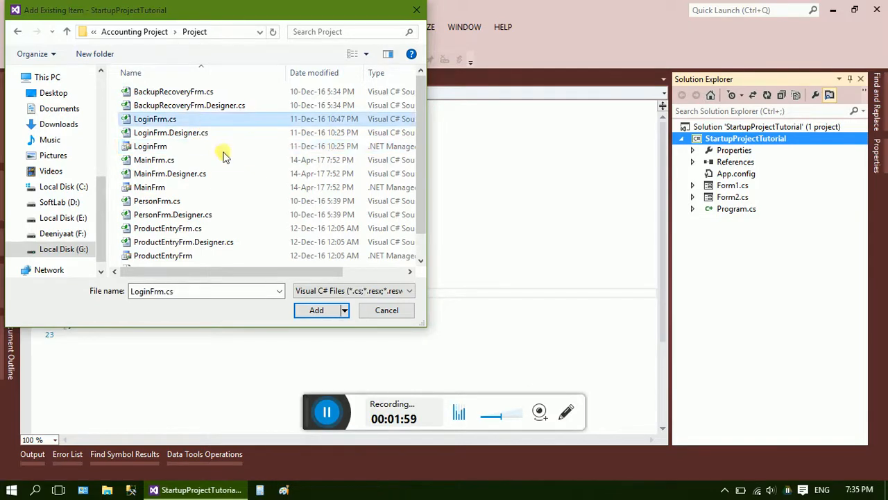
left_click(317, 310)
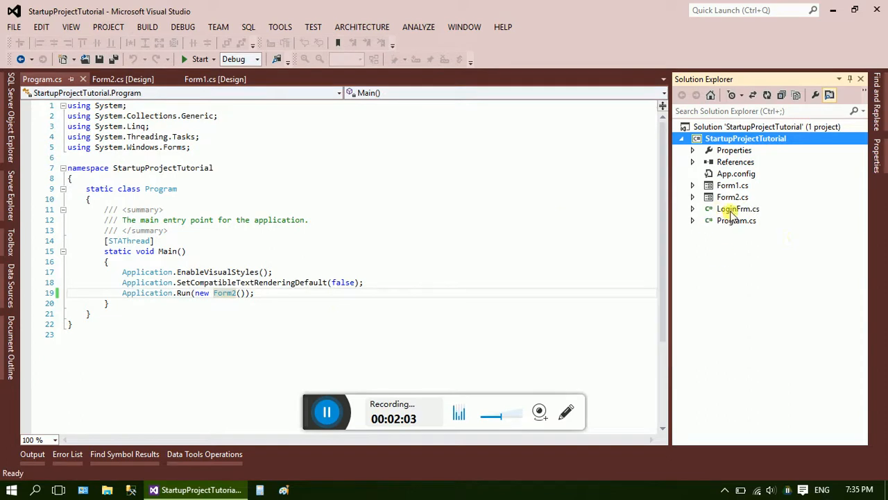
- Open LoginFrm.cs in the code editor from Solution Explorer
double_click(739, 208)
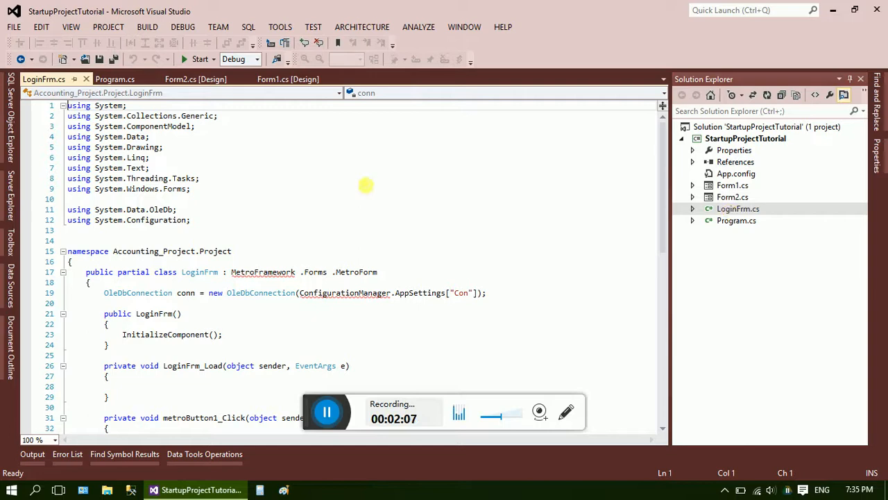
mouse_move(336, 257)
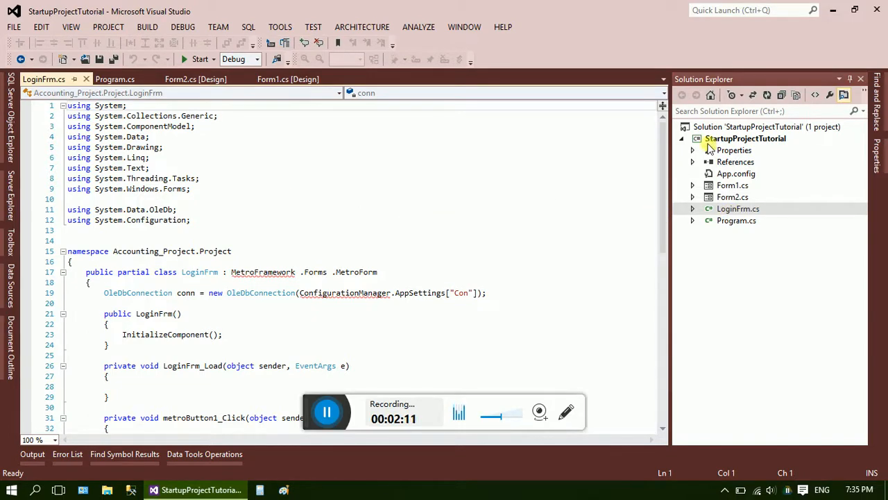
- Add the MetroFramework, MetroFramework.Design and MetroFramework.Fonts DLLs as references from the recent files list
right_click(751, 138)
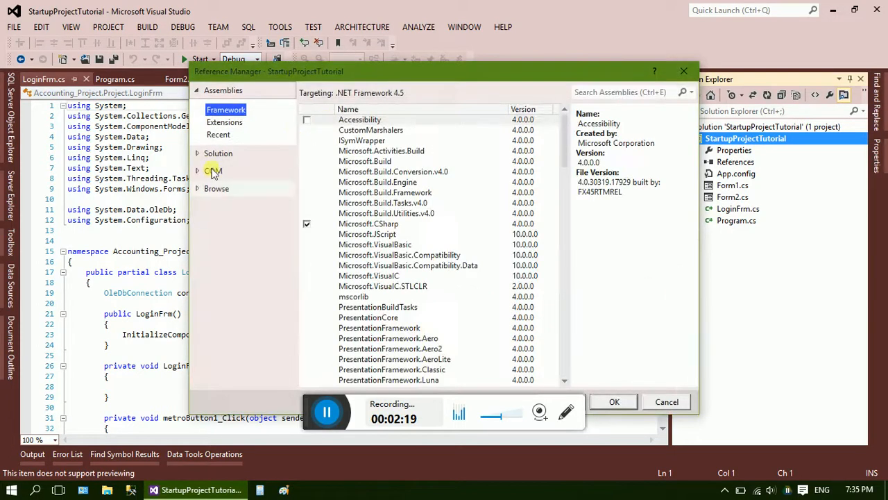
left_click(219, 135)
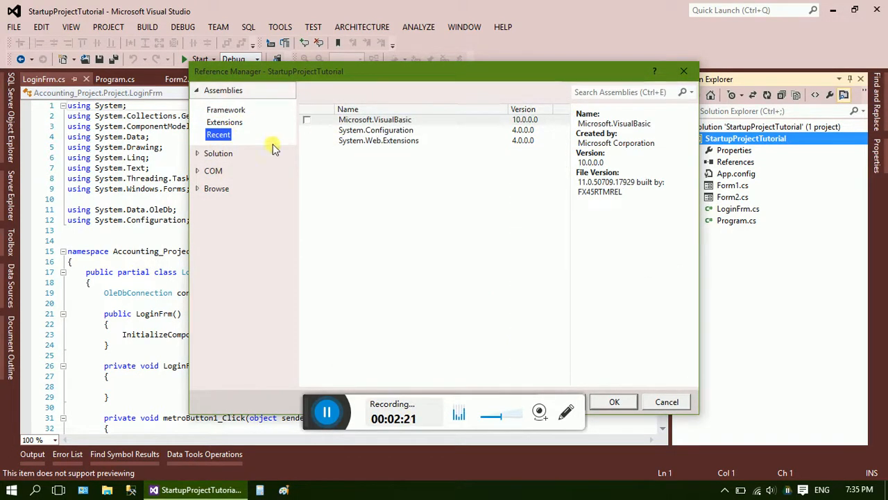
left_click(218, 107)
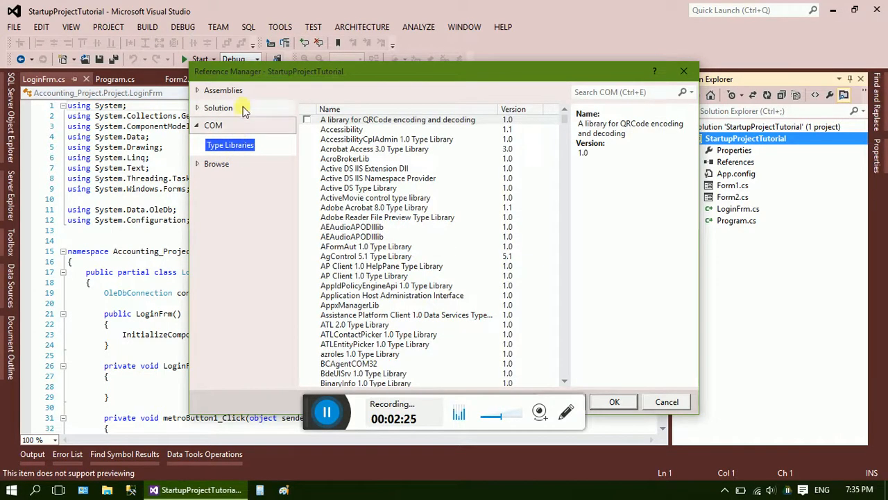
left_click(223, 90)
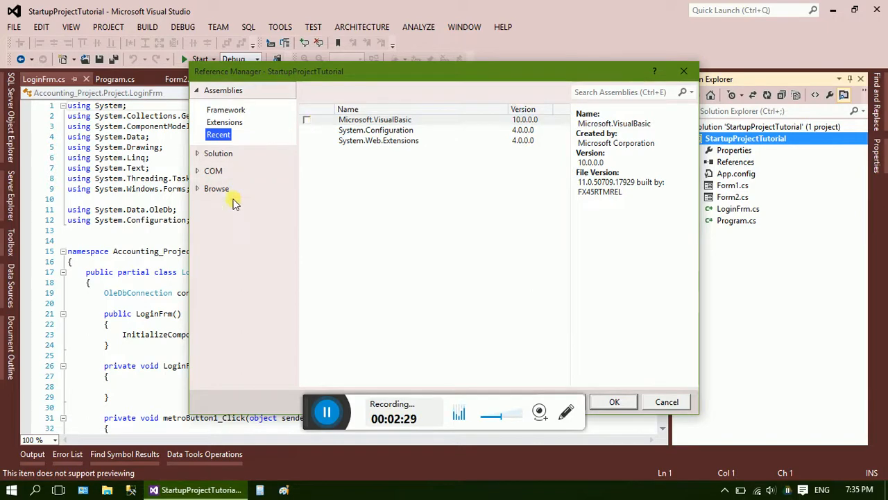
left_click(217, 188)
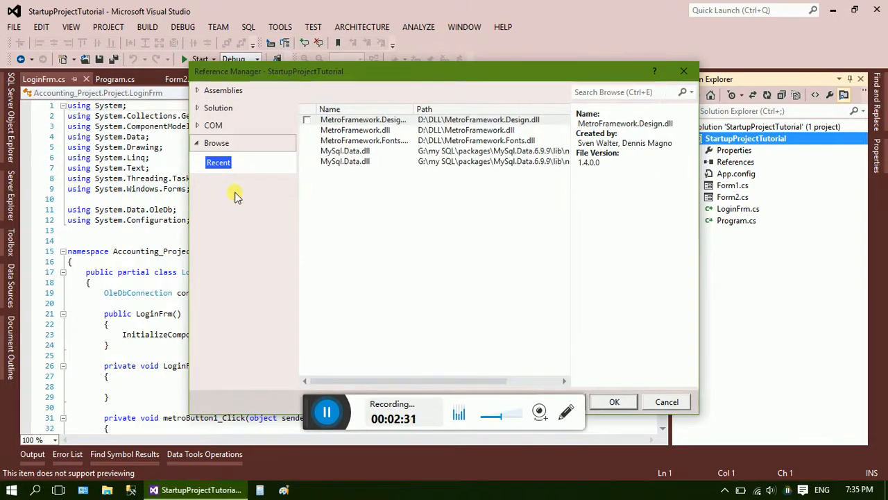
left_click(307, 119)
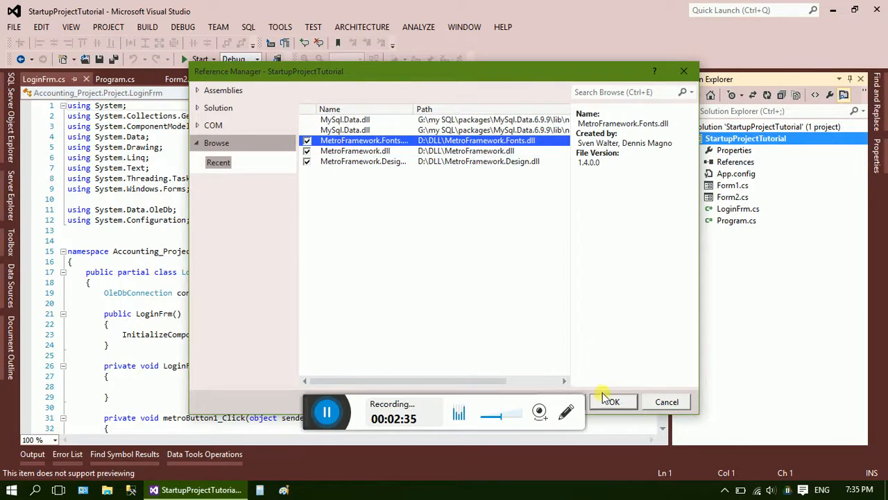
left_click(610, 401)
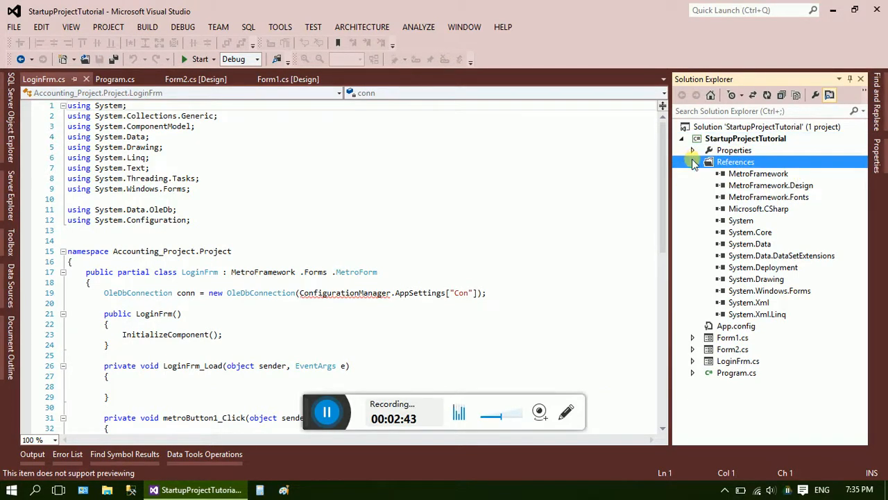
- Collapse References, check the unresolved ConfigurationManager, then right-click the References node
left_click(693, 162)
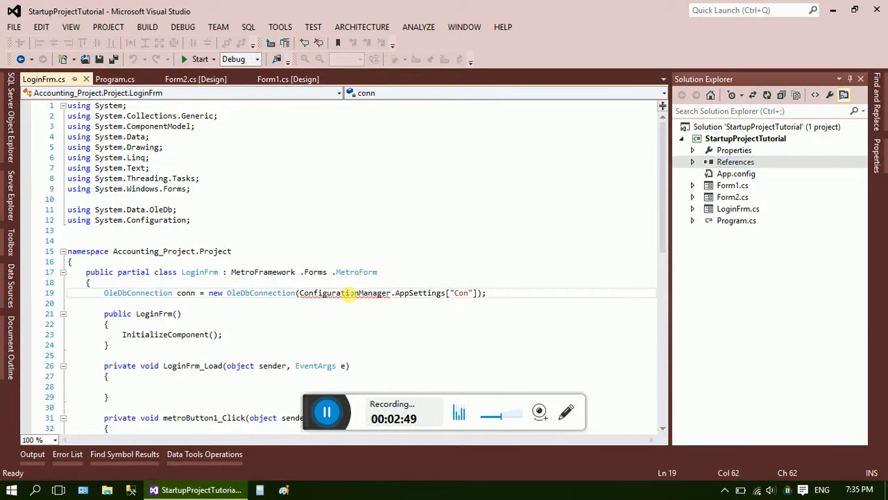
right_click(347, 292)
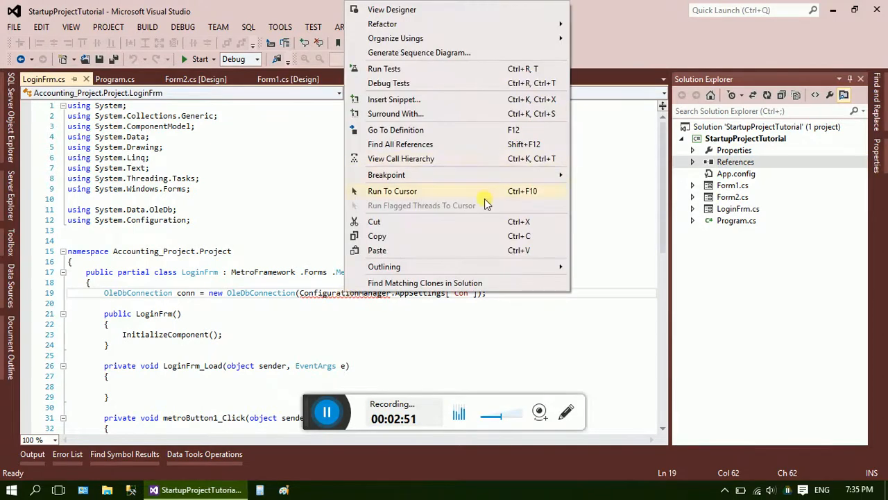
mouse_move(352, 304)
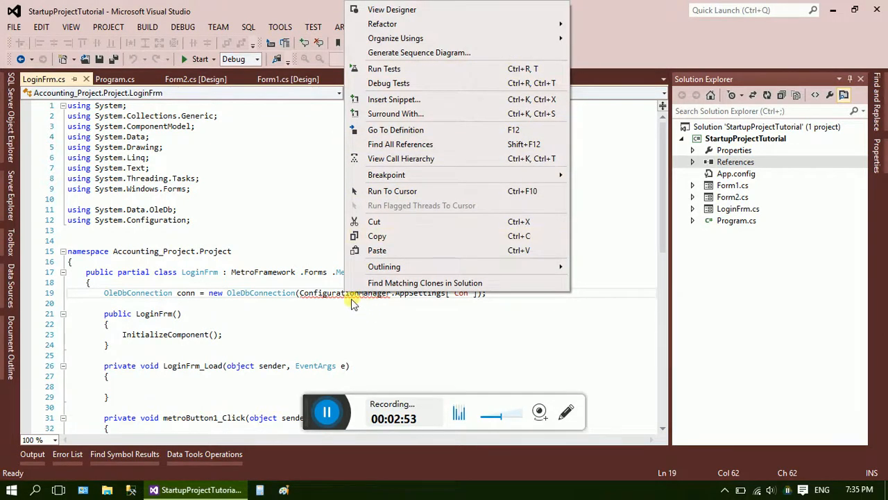
left_click(354, 303)
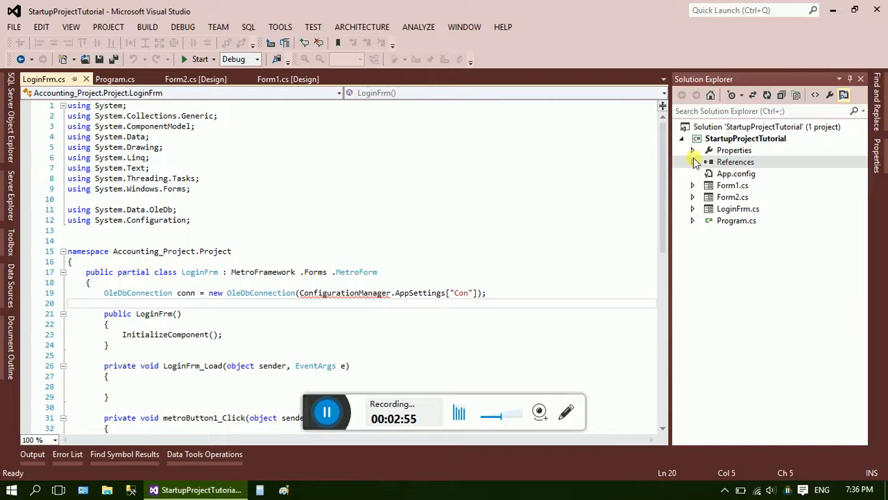
right_click(735, 162)
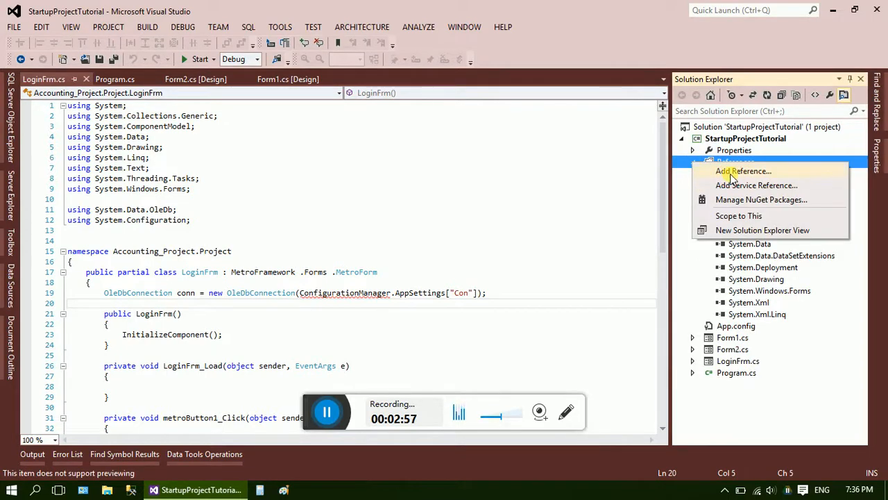
- Search the framework assemblies for 'confi' and add the System.Configuration reference
left_click(743, 171)
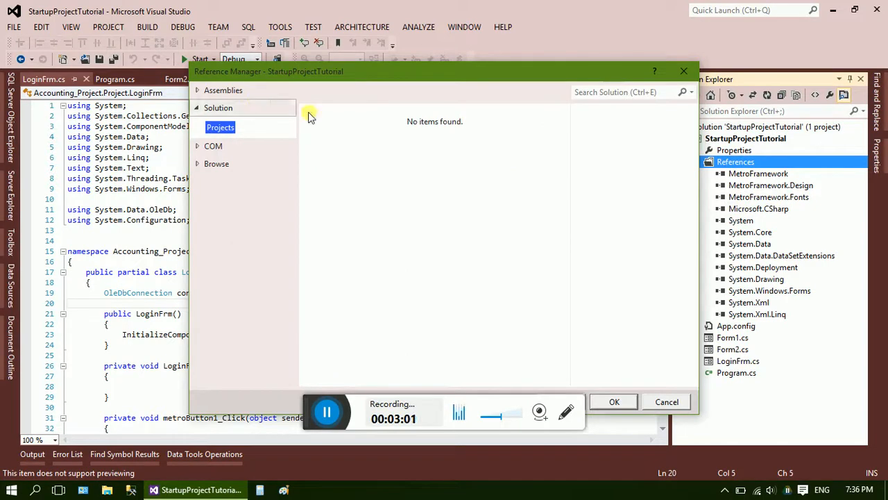
left_click(223, 89)
type("c")
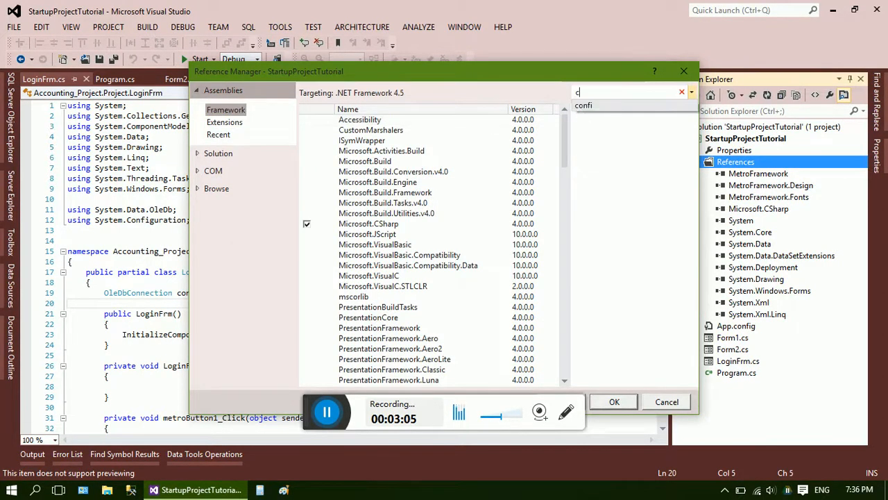
type("onfi")
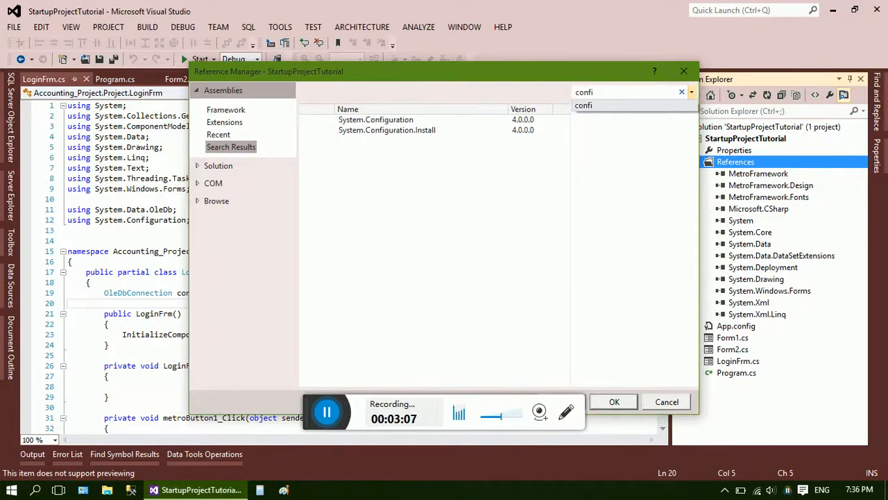
left_click(375, 119)
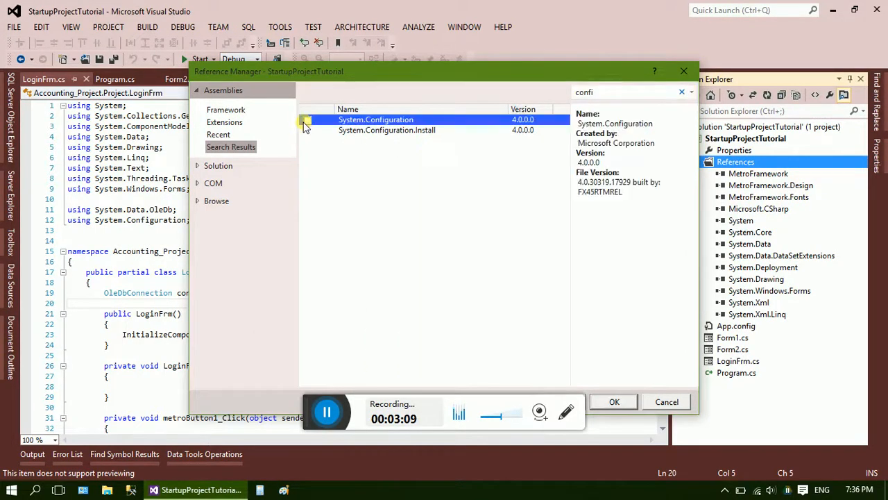
left_click(307, 119)
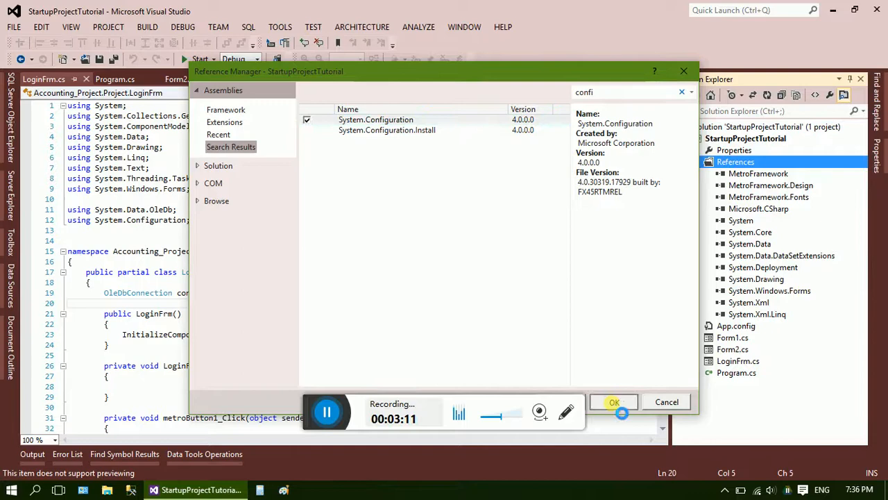
left_click(614, 402)
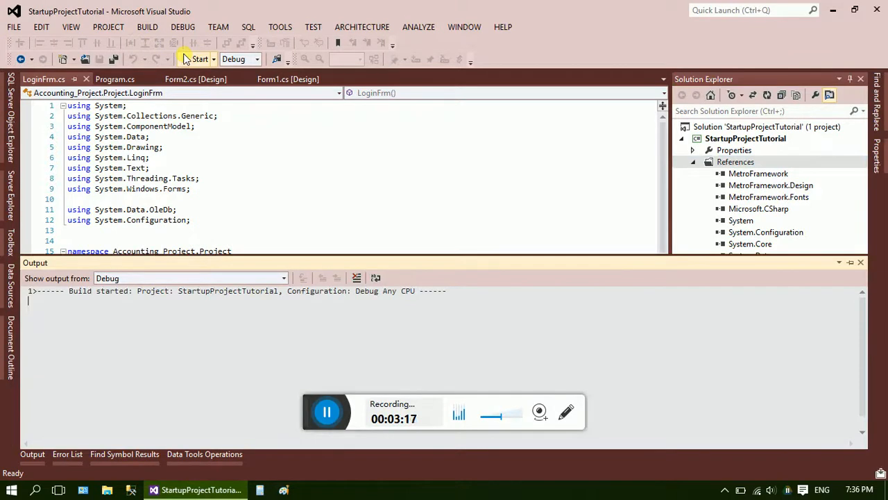
- Start the build and decline running the last successful build
left_click(199, 59)
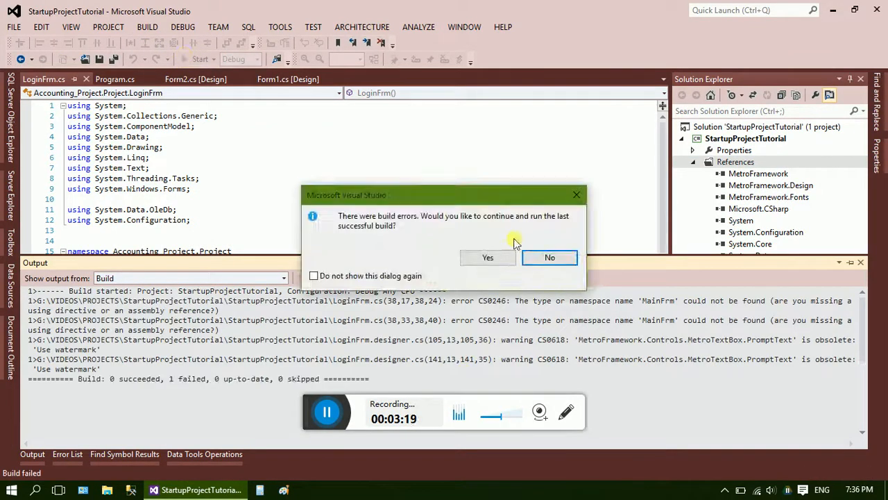
left_click(549, 258)
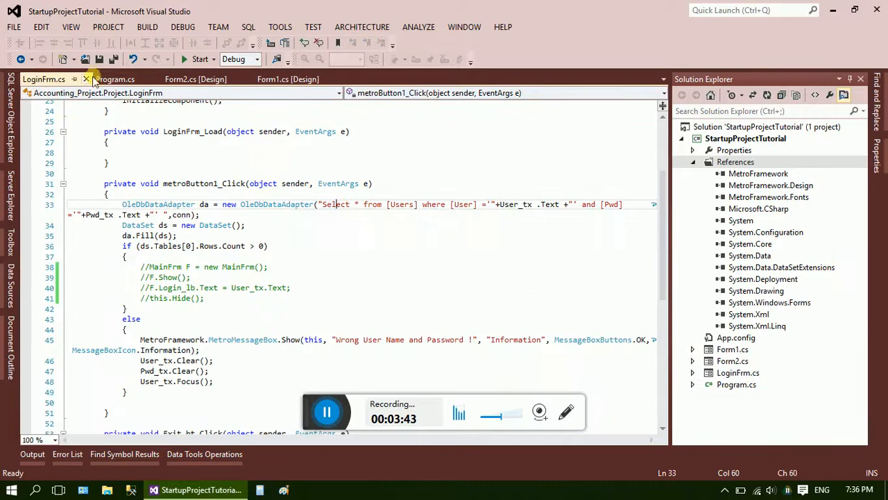
- View the LoginFrm designer, then open Program.cs in the code editor
right_click(195, 184)
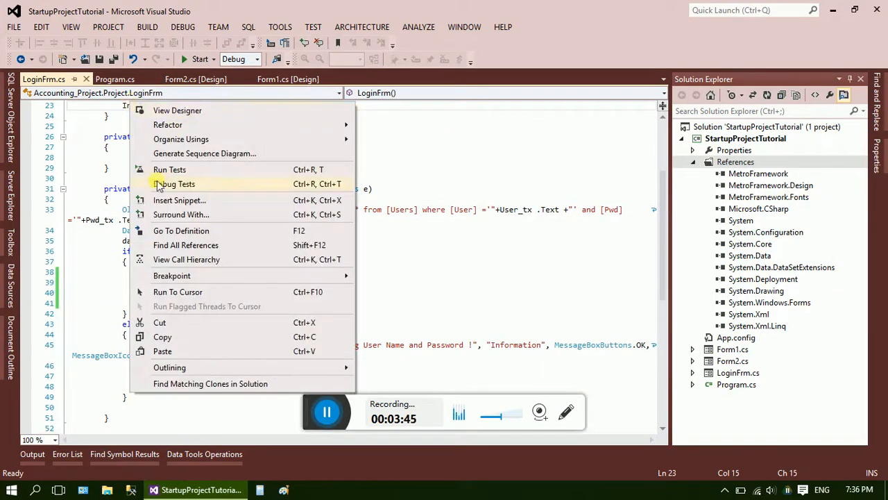
left_click(207, 116)
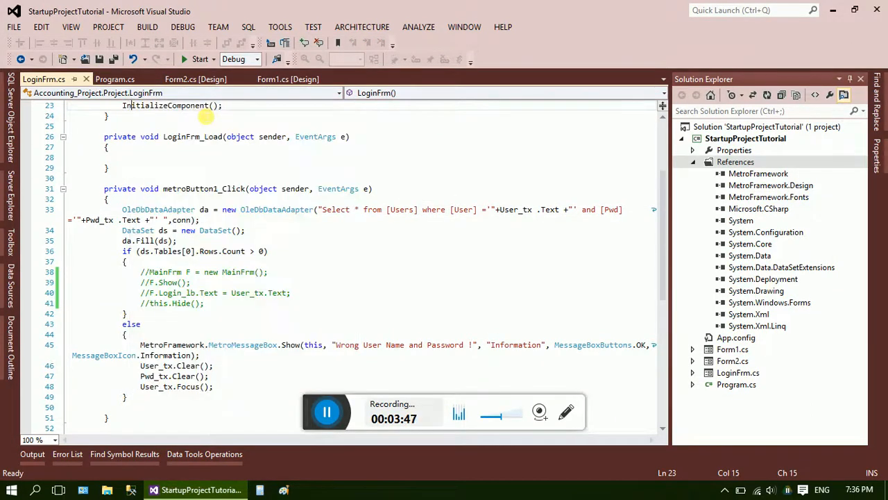
left_click(59, 79)
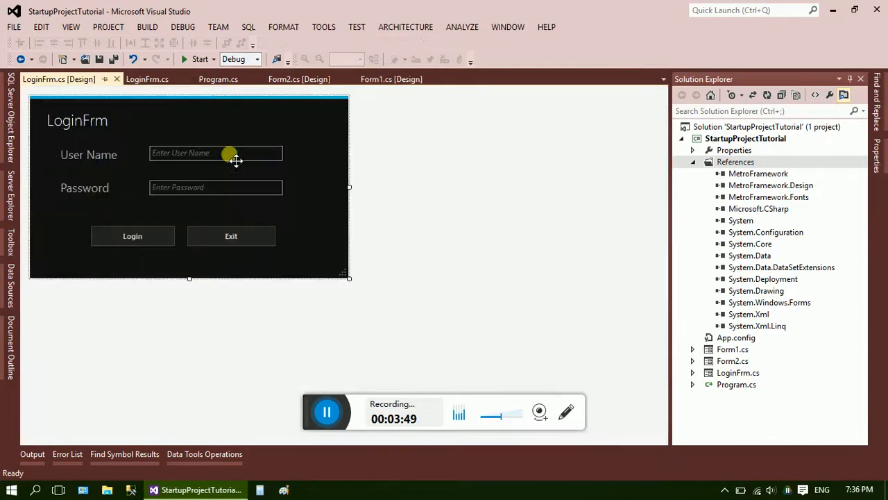
mouse_move(470, 200)
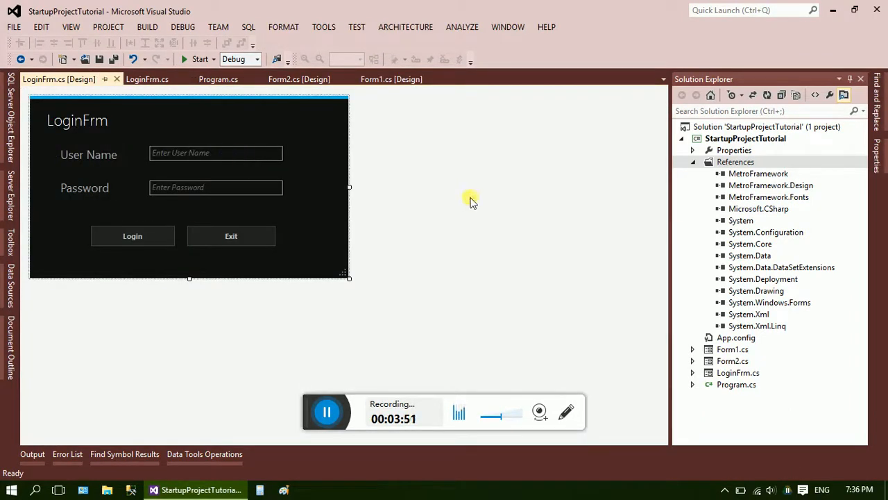
mouse_move(777, 209)
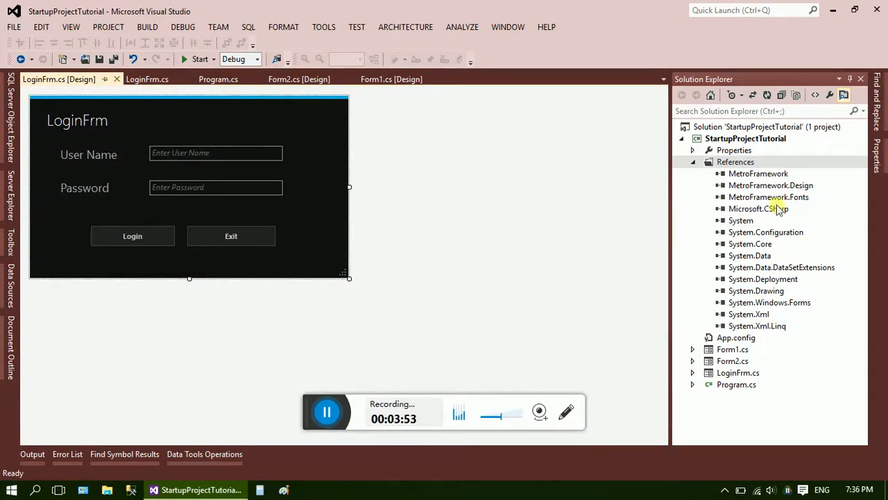
left_click(692, 162)
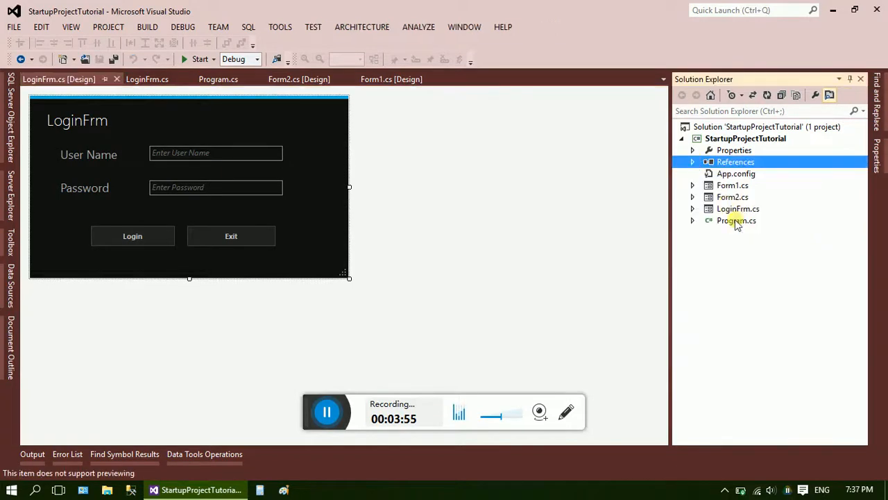
double_click(737, 220)
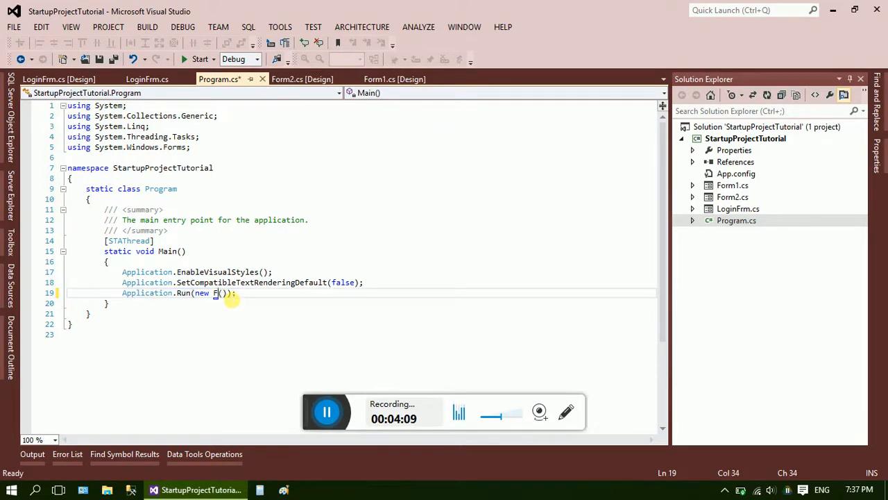
- Replace the old form name in Application.Run(new ...()) with loginFrm
key("Backspace")
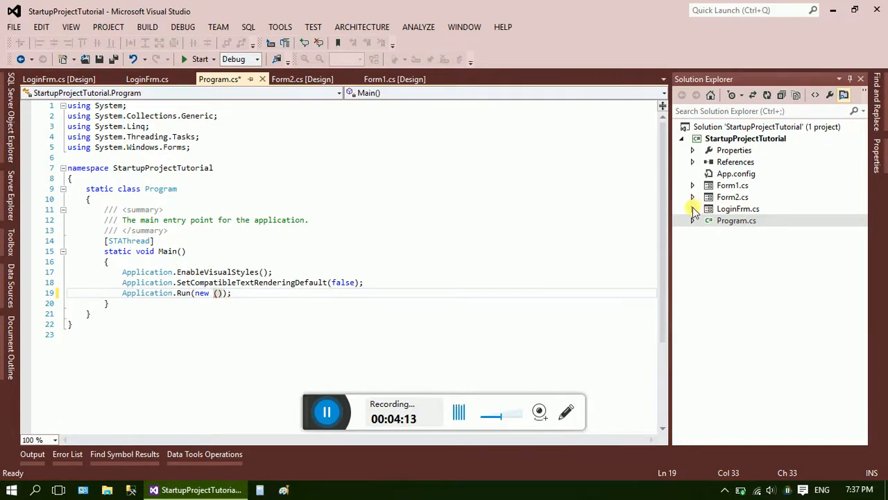
left_click(692, 208)
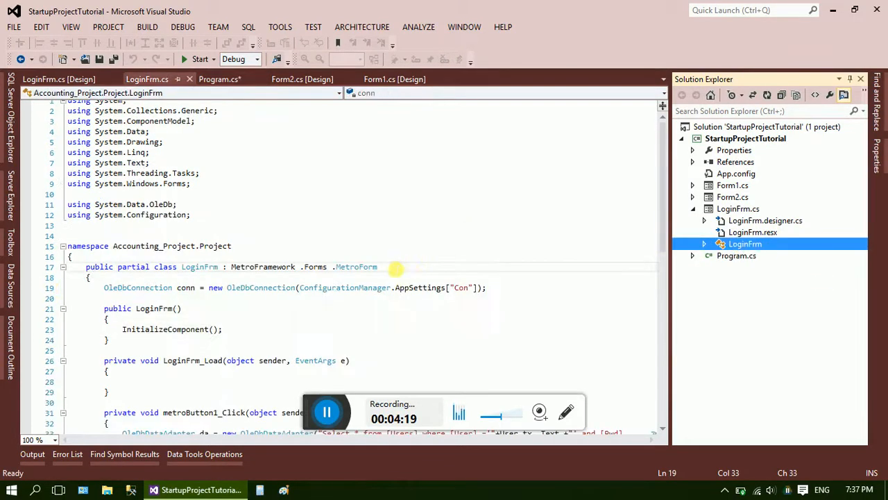
left_click(220, 79)
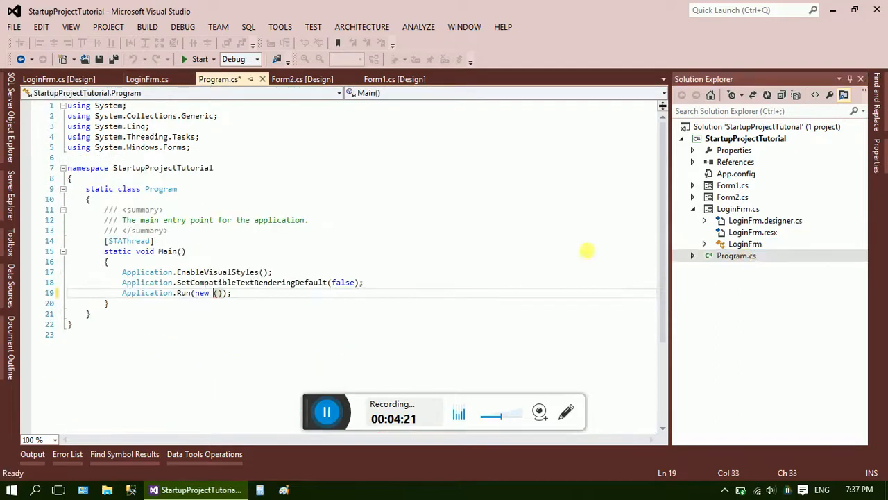
type("lo")
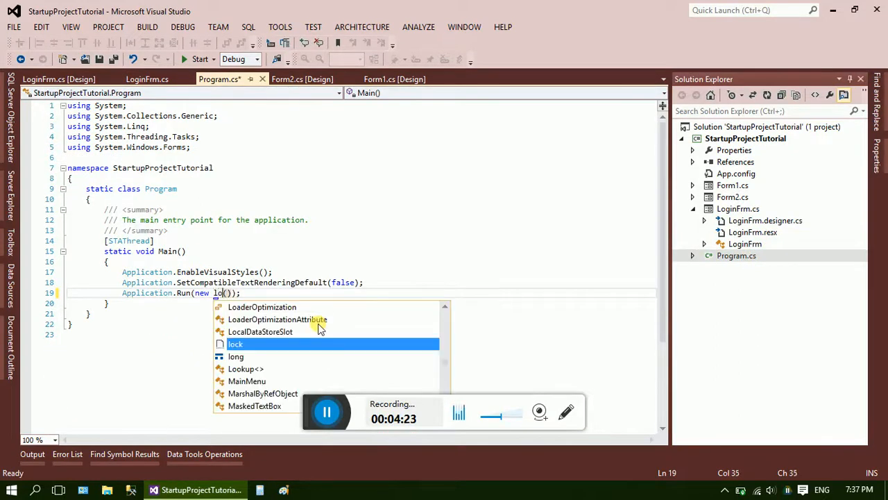
type("ginFrm")
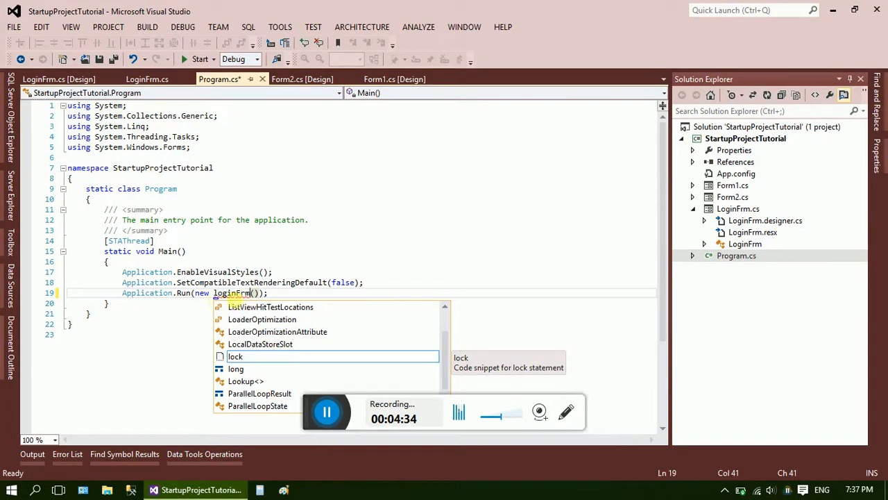
key("Escape")
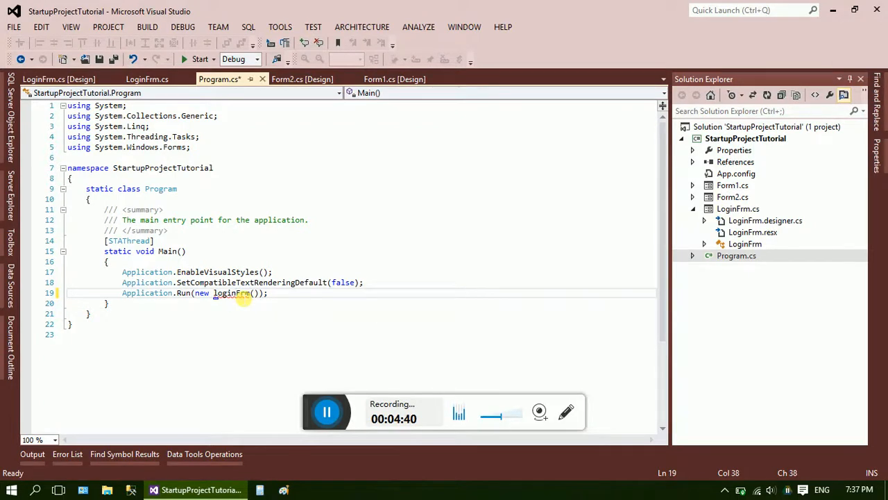
- Reopen LoginFrm.cs's design and code views and select its namespace name
right_click(236, 292)
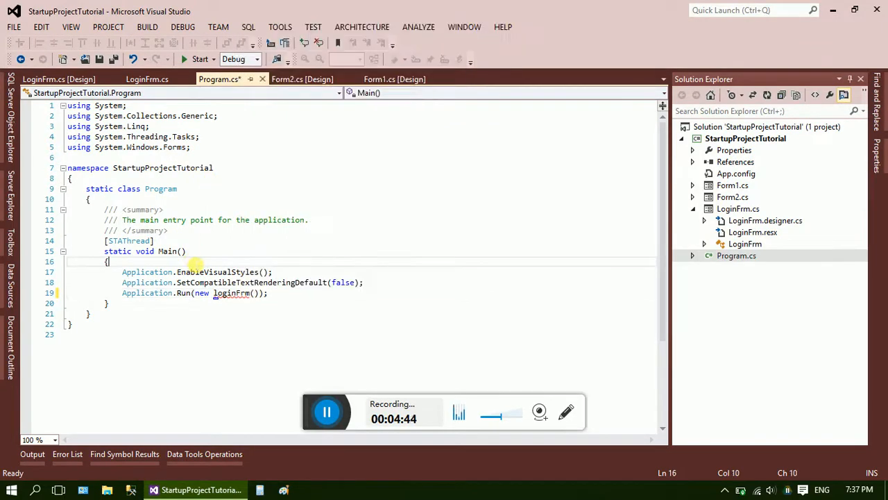
left_click(738, 208)
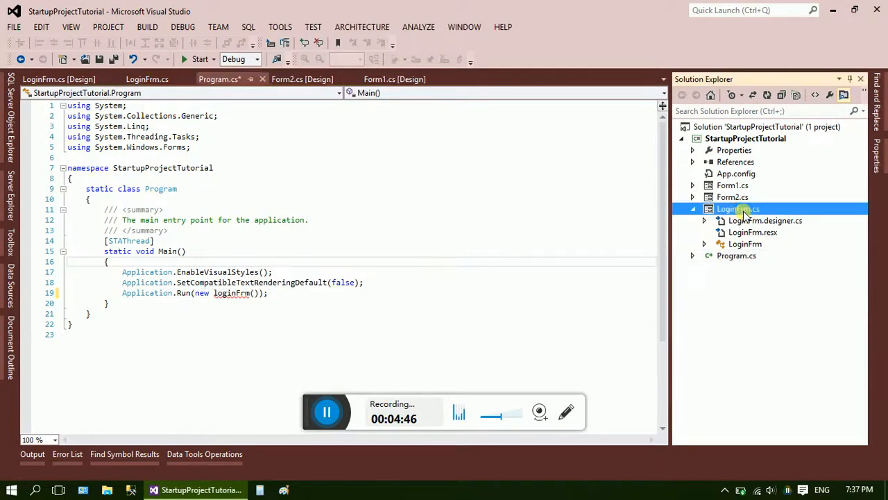
double_click(737, 208)
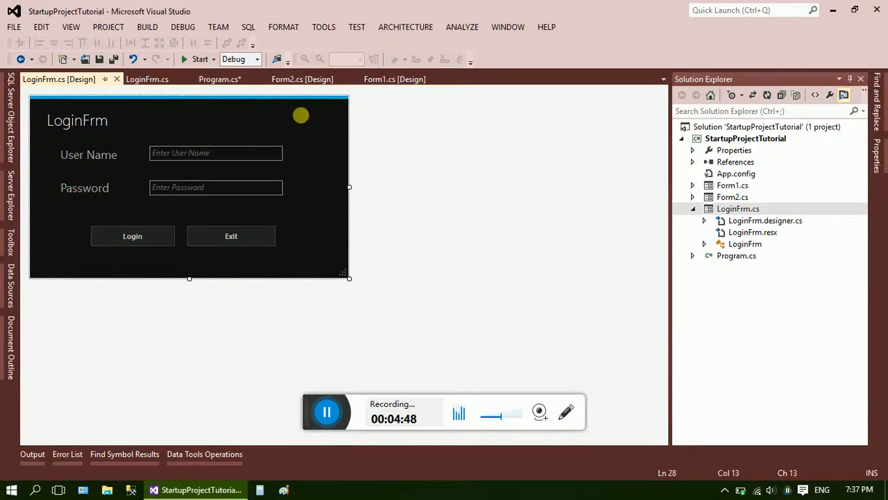
left_click(146, 78)
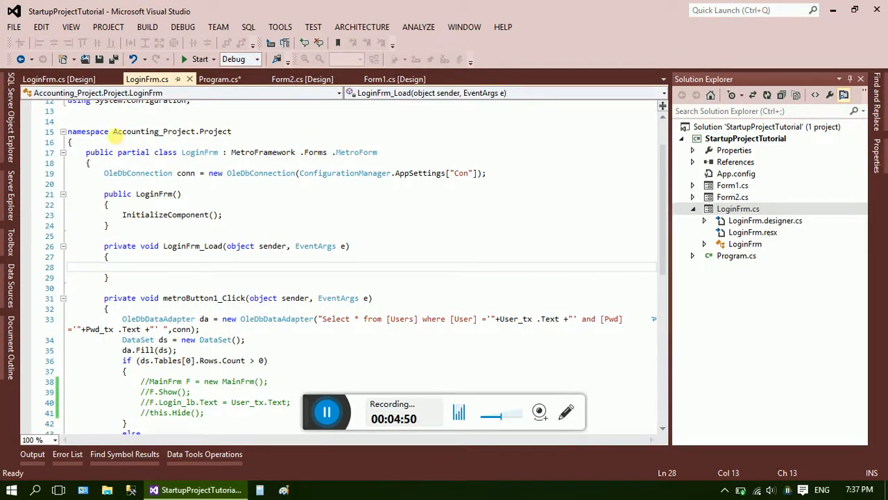
double_click(171, 131)
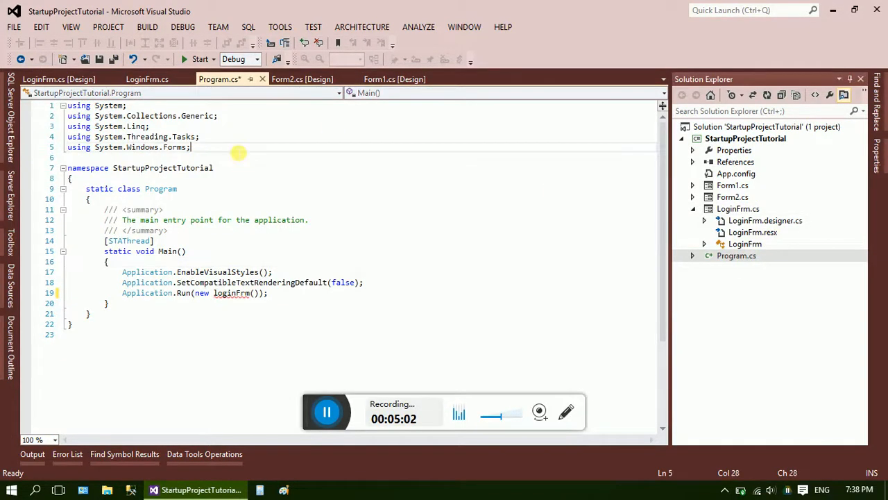
- Add 'using Accounting_Project.Project;' to Program.cs and retype Application.Run's form as LoginFrm
type("using System")
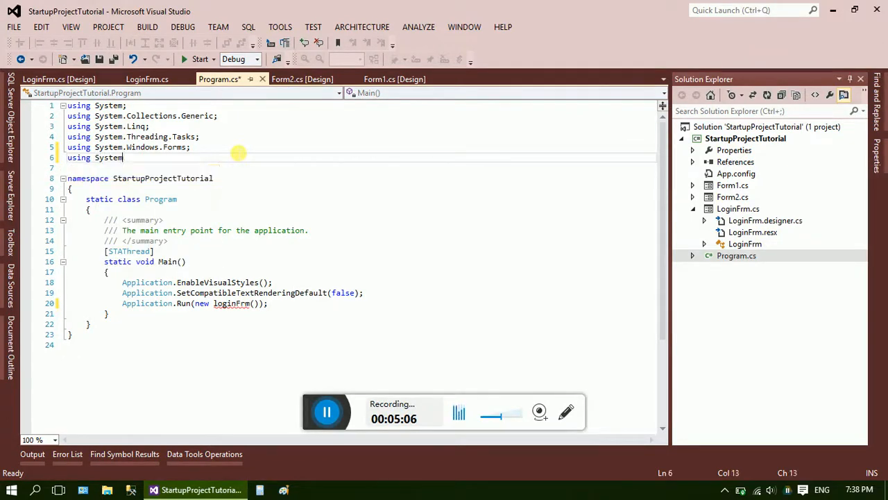
type(".a")
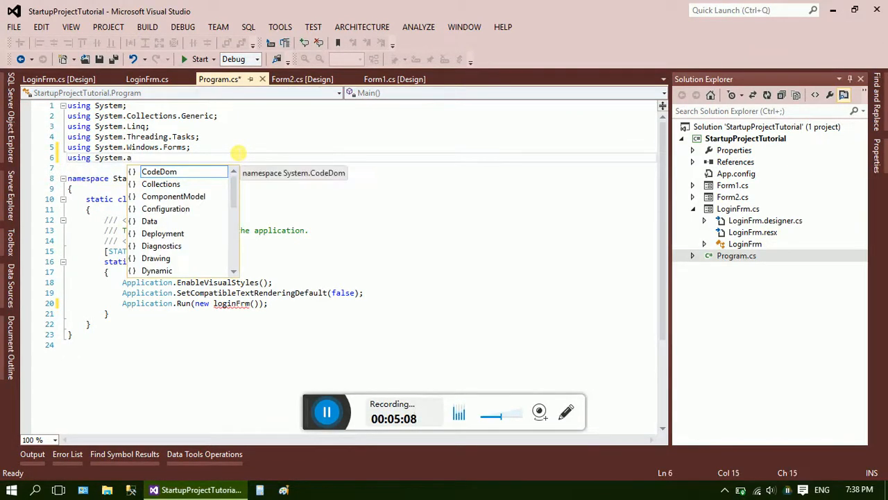
type("pr")
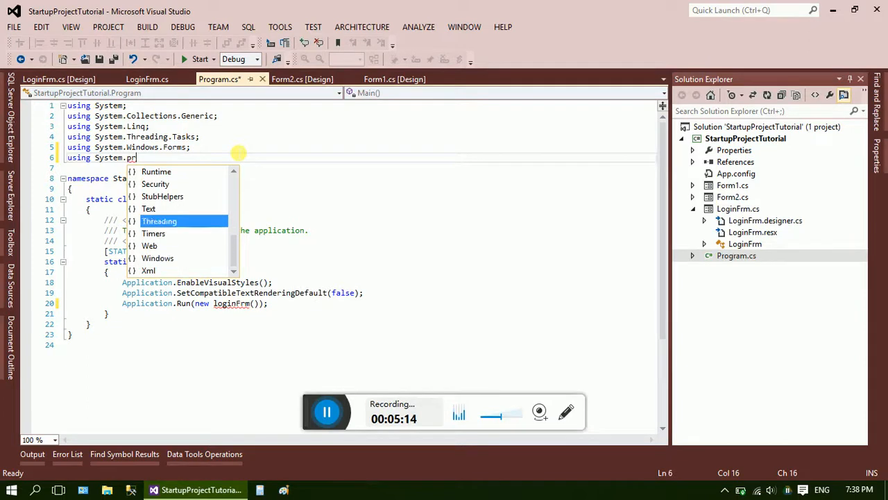
key("Backspace")
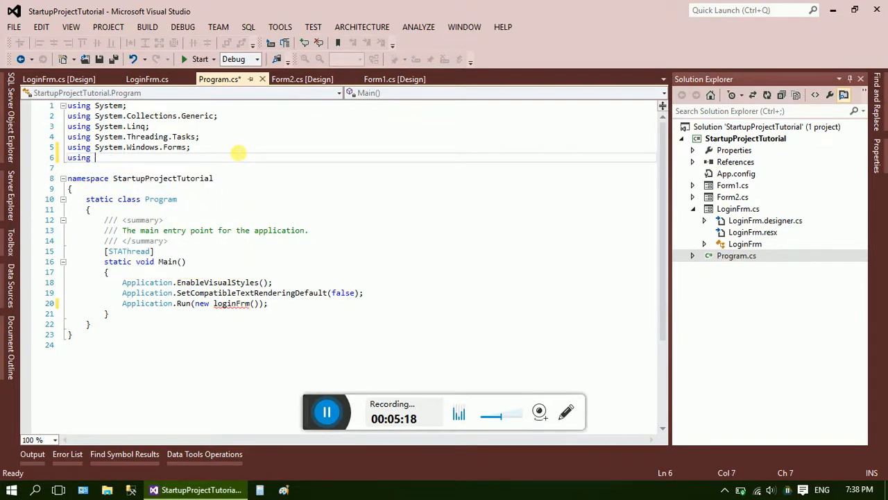
type("a")
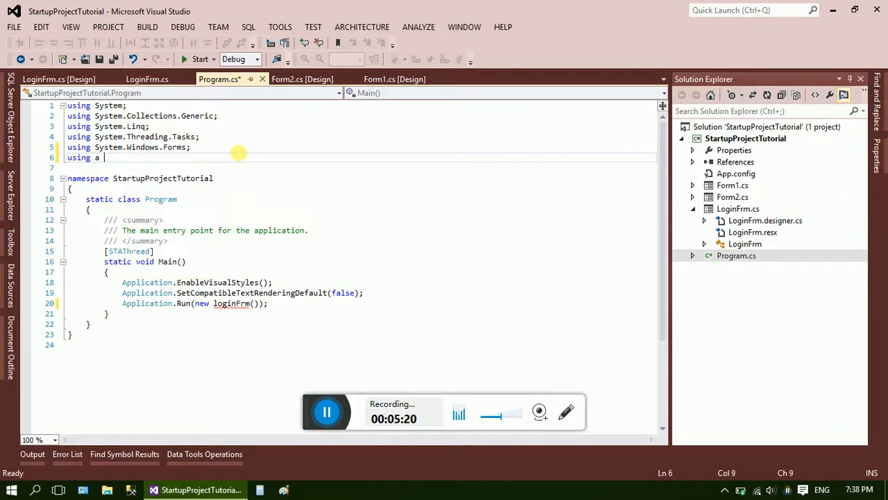
type("ccounting_Project.Projectl")
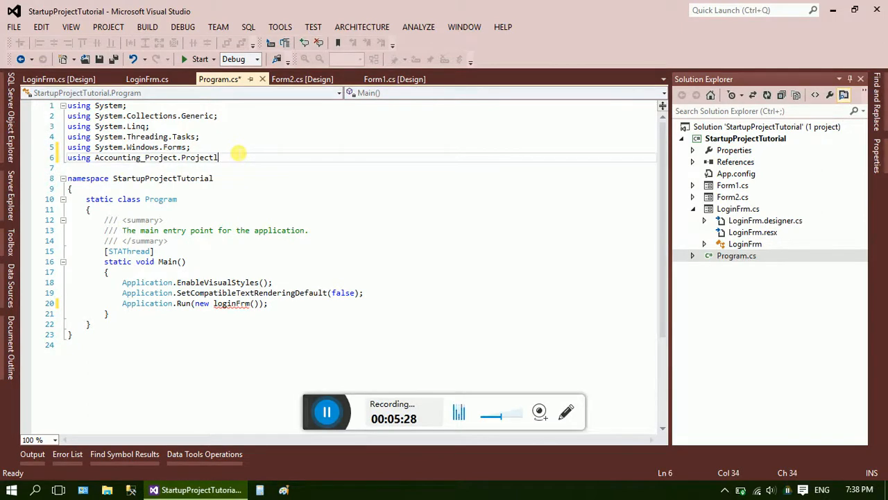
type(";")
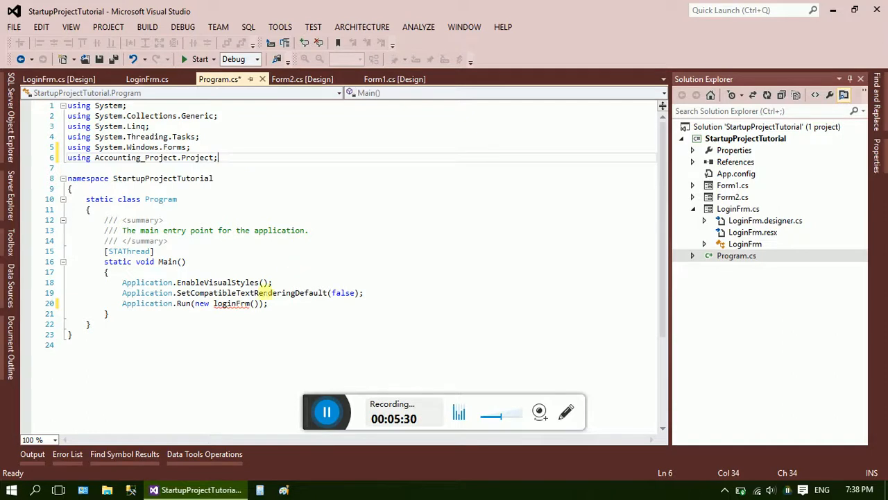
right_click(236, 303)
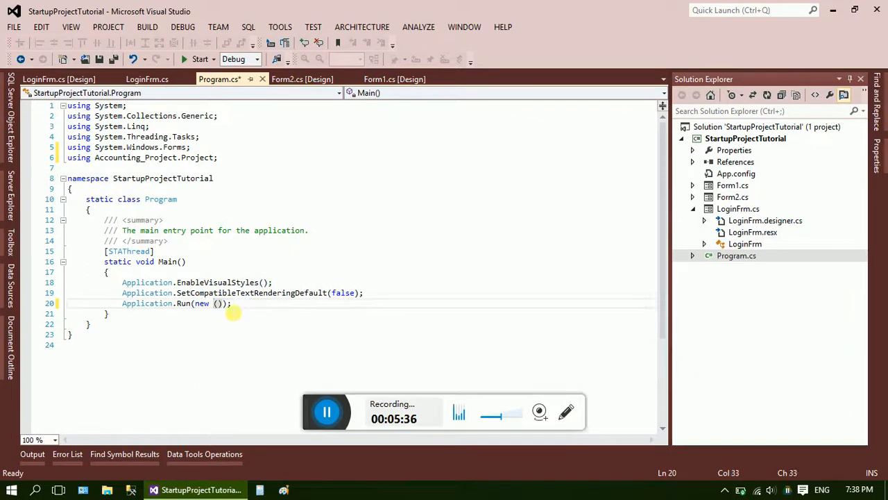
type("l")
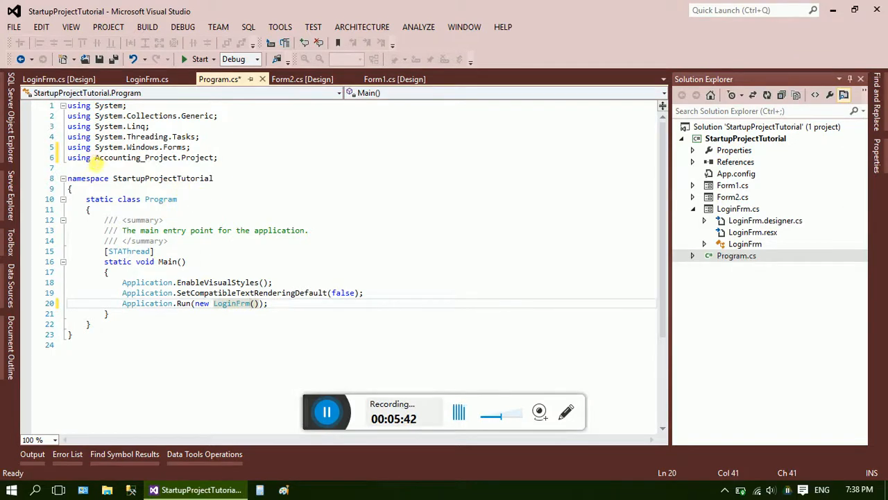
mouse_move(173, 125)
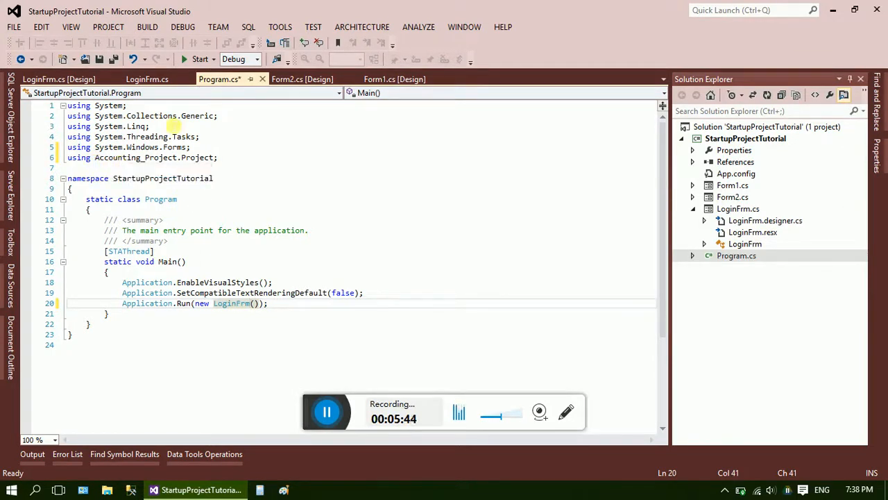
- Start the project, confirm the LoginFrm login window opens, then close it with Exit
left_click(200, 58)
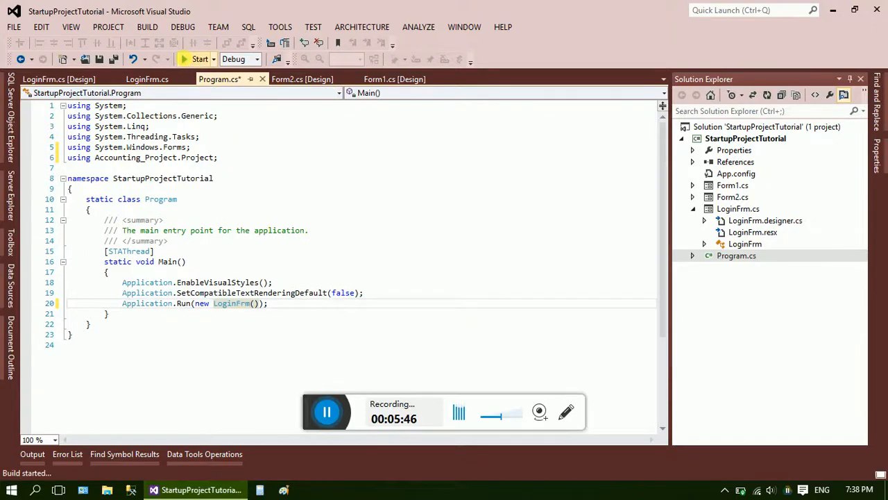
left_click(200, 58)
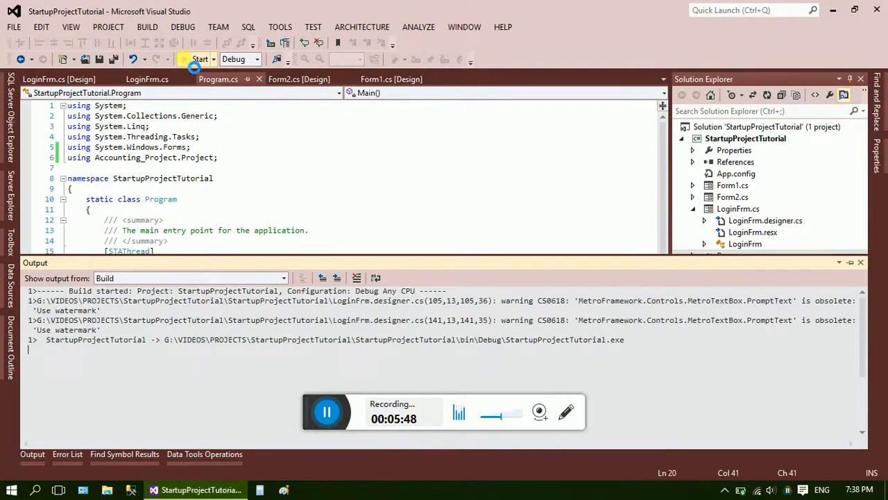
left_click(200, 58)
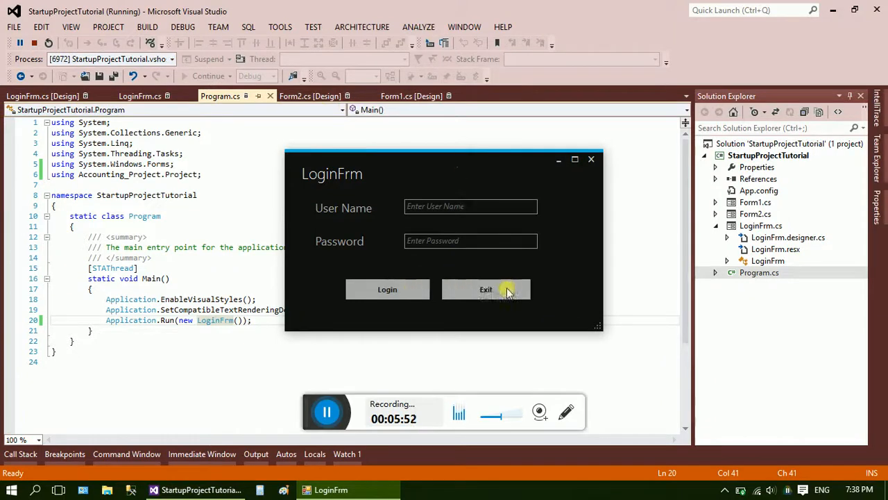
left_click(485, 289)
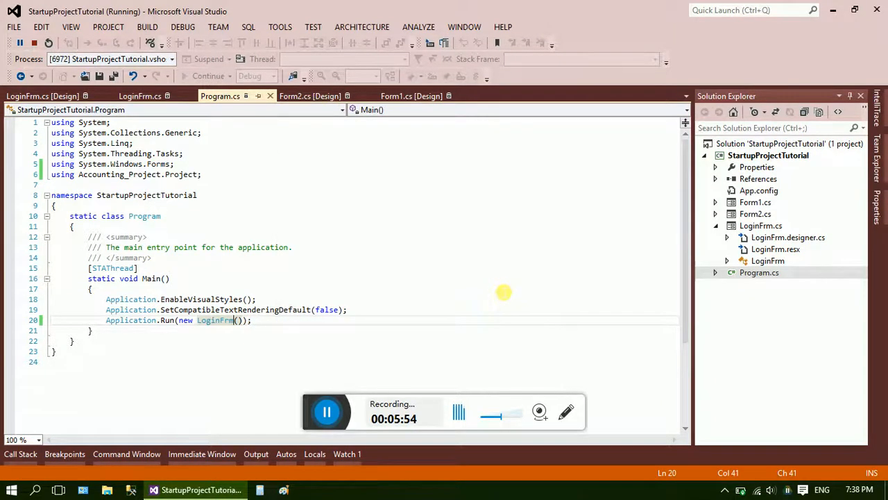
left_click(18, 42)
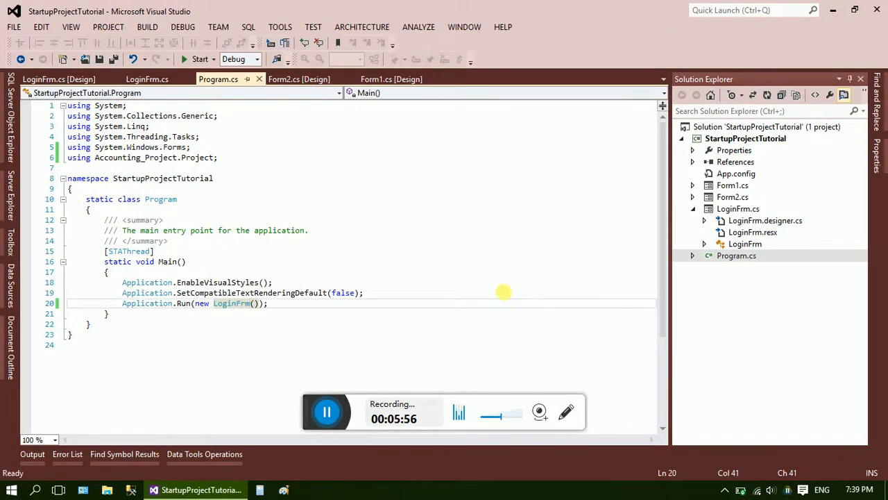